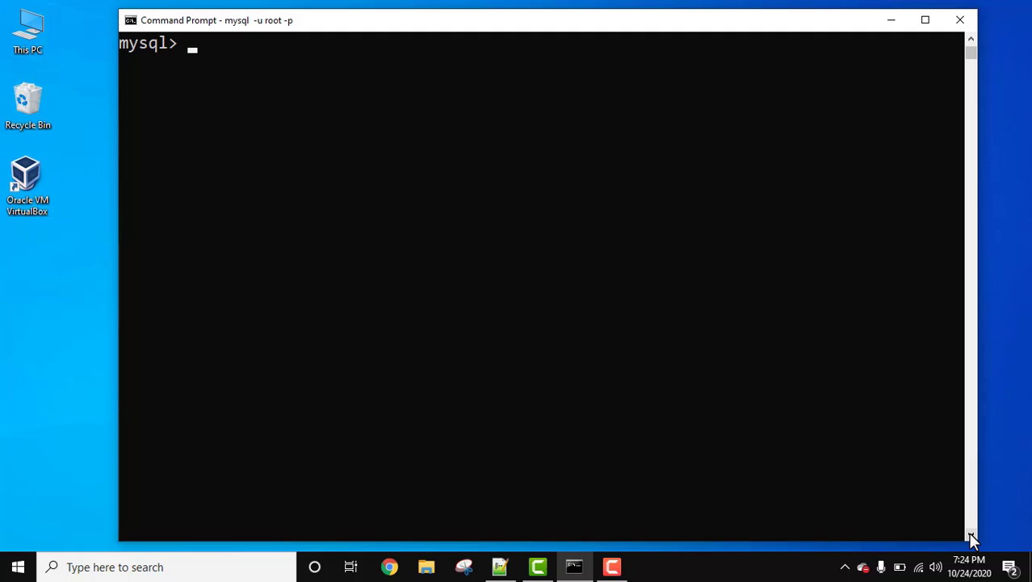
# Switch the session to the amitdb database with USE amitdb;.
pyautogui.write('USE')
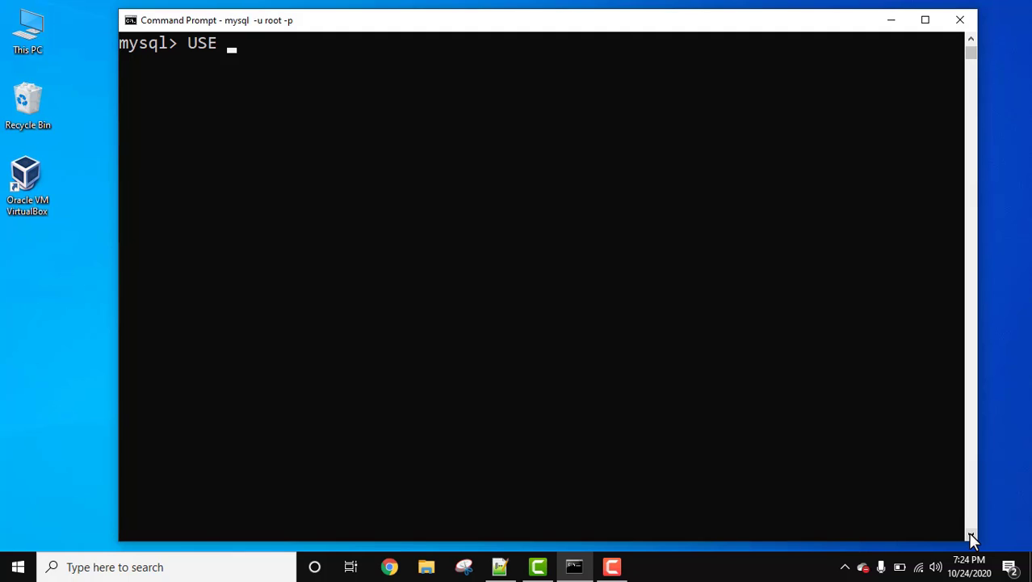
pyautogui.write('amitdb;')
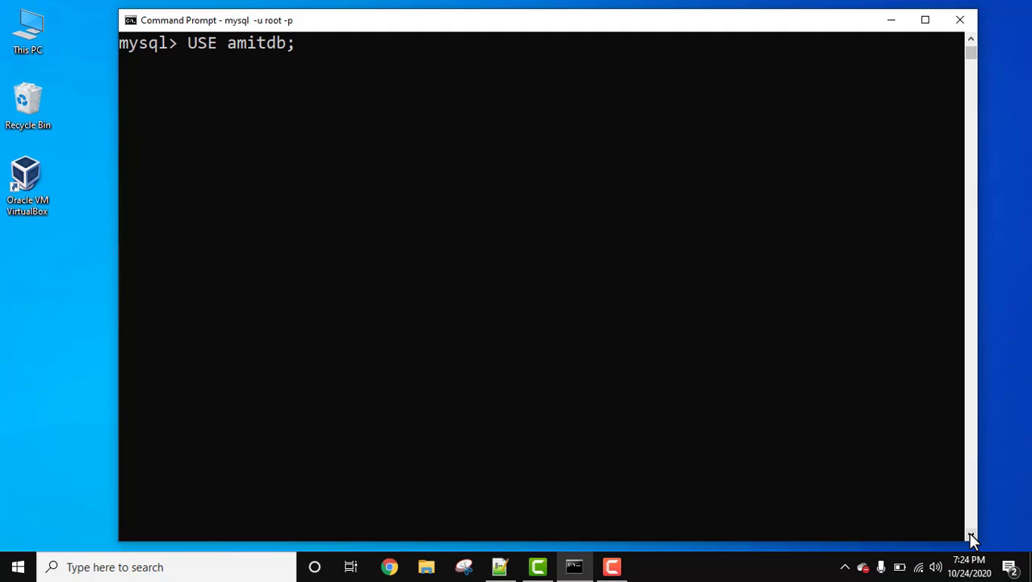
pyautogui.press('Return')
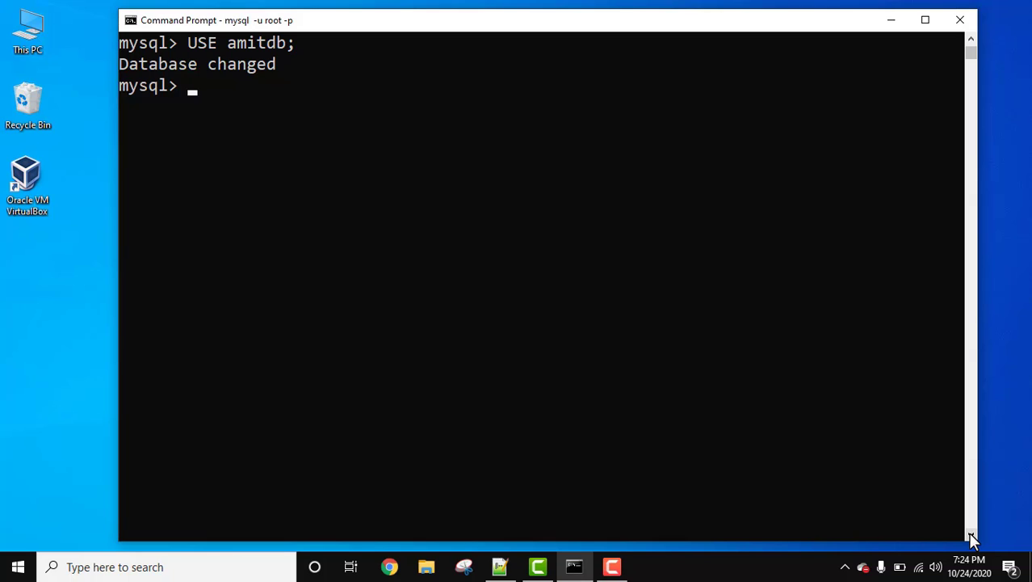
# Begin the CREATE TABLE EMPLOYEE statement with EmpID int NOT NULL.
pyautogui.write('CREAT')
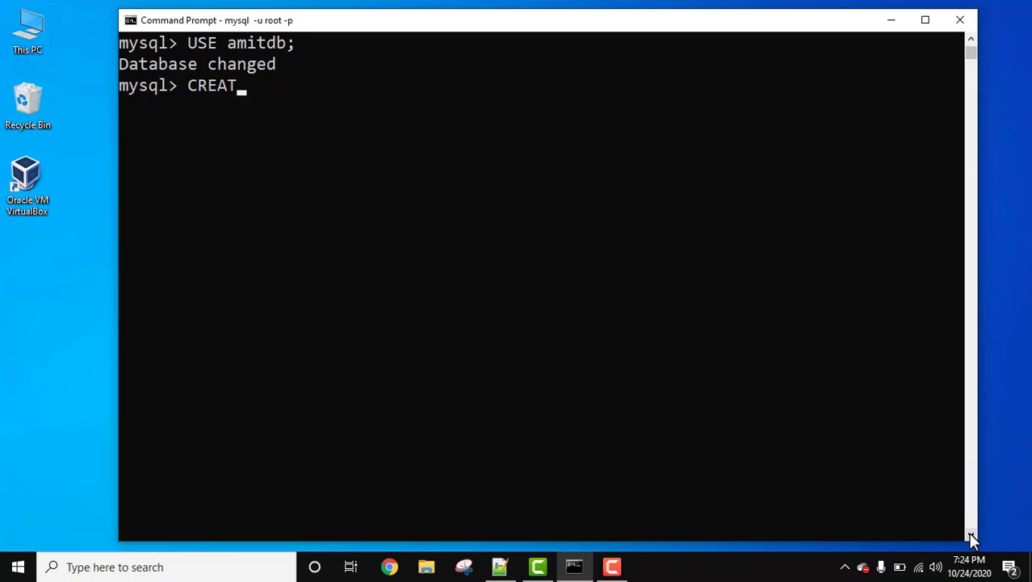
pyautogui.write('E TABLE E')
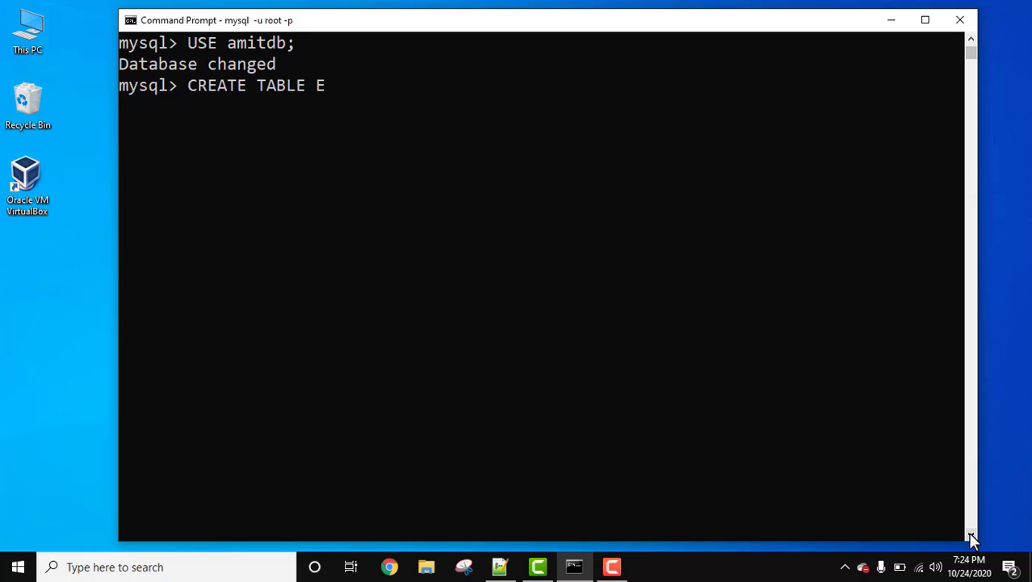
pyautogui.write('MPLOYEE')
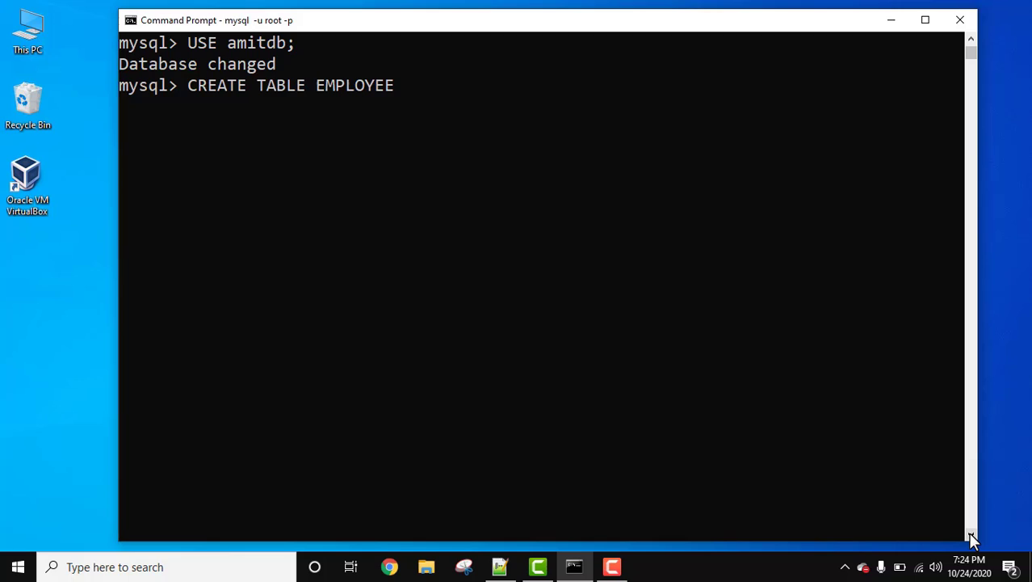
pyautogui.write('(')
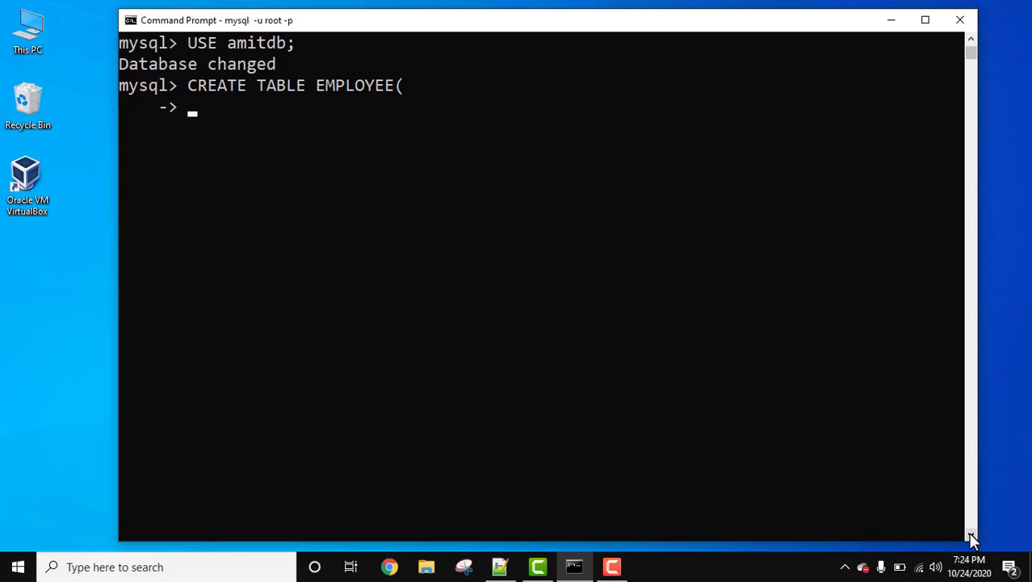
pyautogui.write('EmpID')
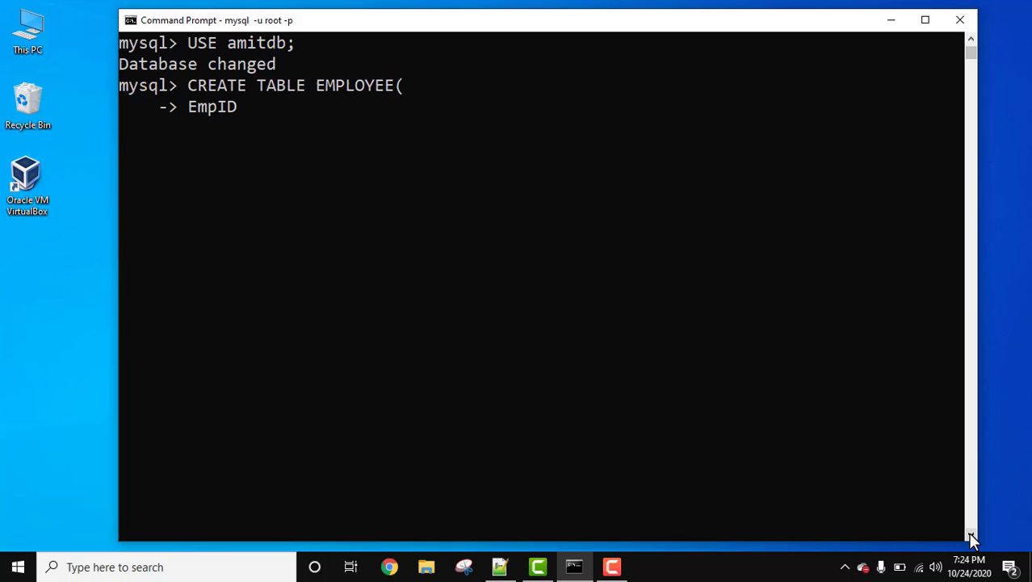
pyautogui.write('int')
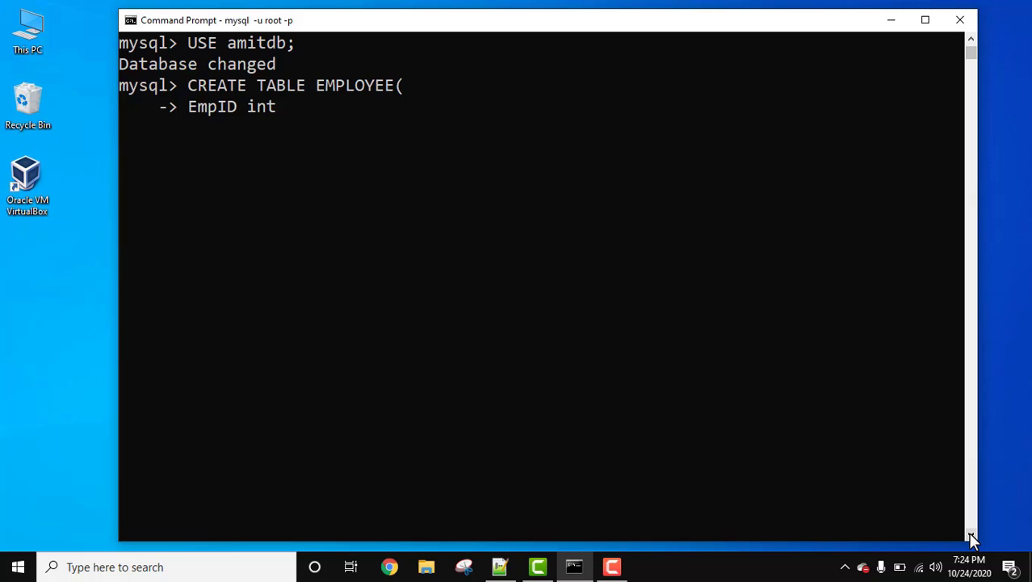
pyautogui.write('NOT NULL')
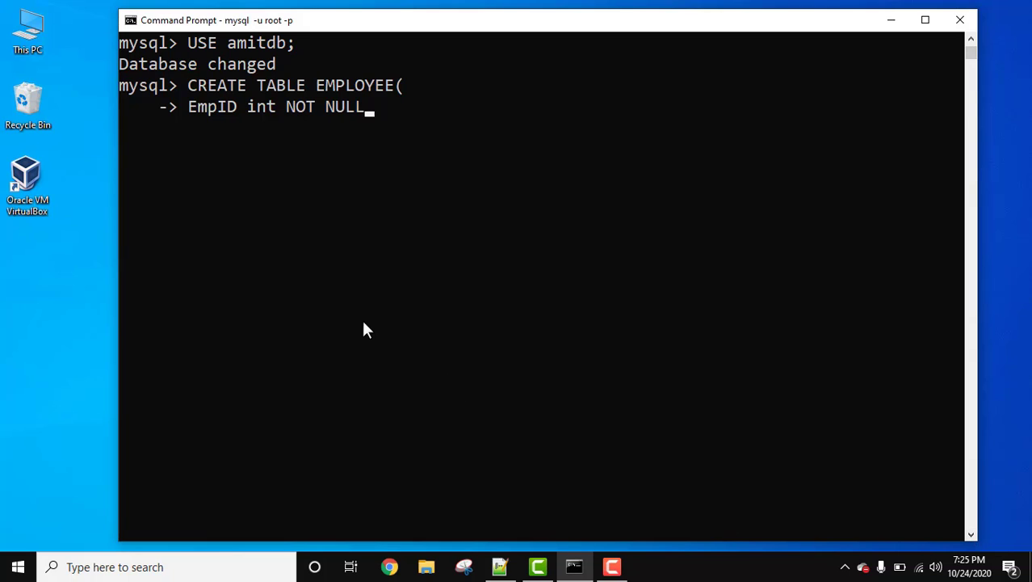
pyautogui.moveTo(494, 201)
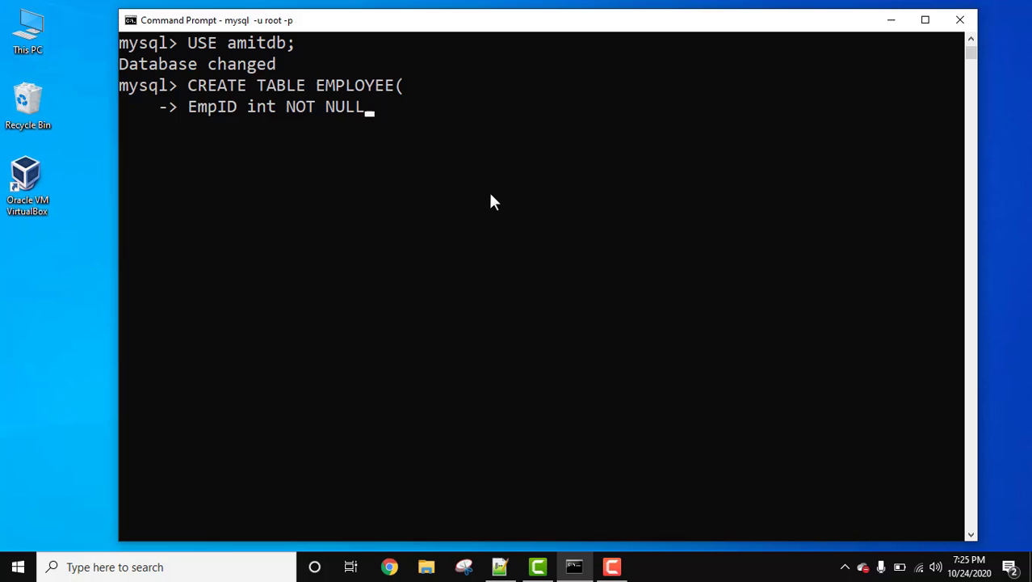
# Add FirstName and LastName varchar(255) and EmpAge int, then create the table.
pyautogui.write(',')
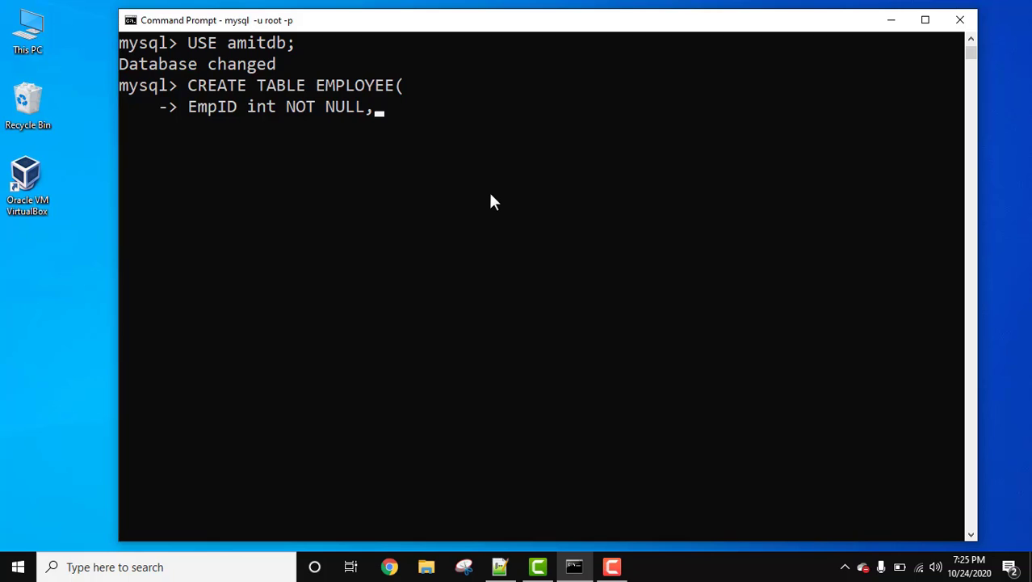
pyautogui.write('FirstN')
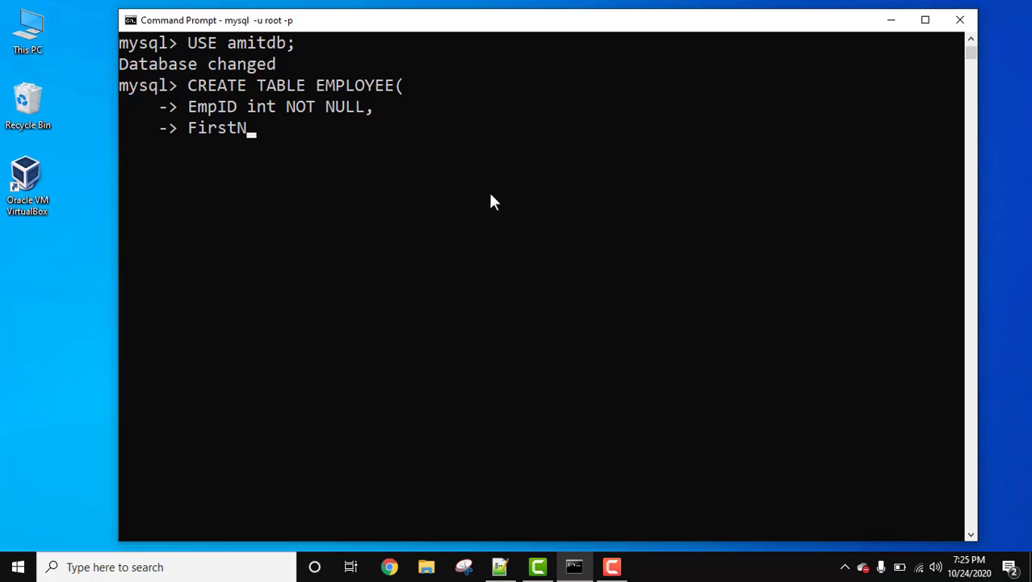
pyautogui.write('ame')
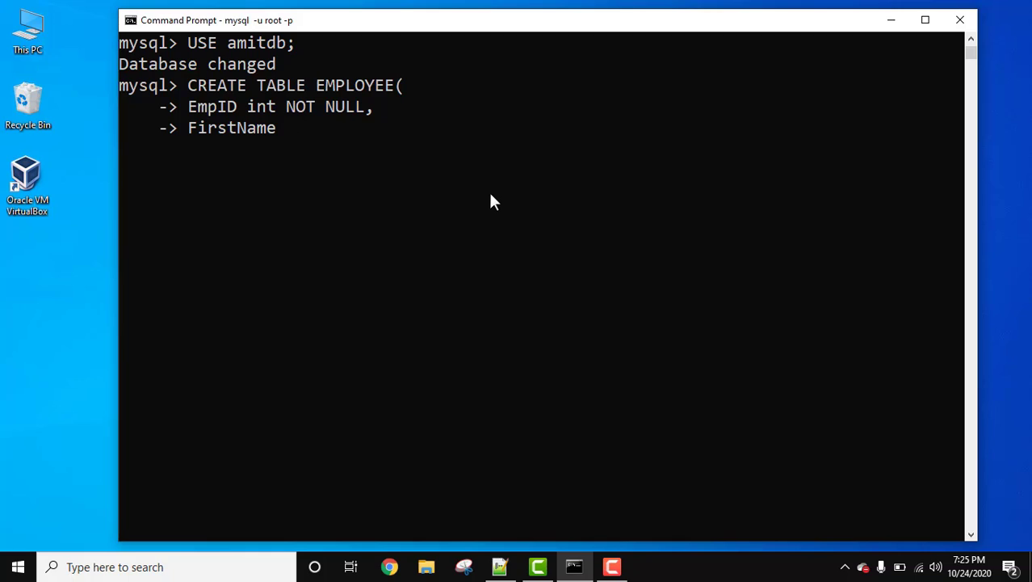
pyautogui.write('varchar(255),')
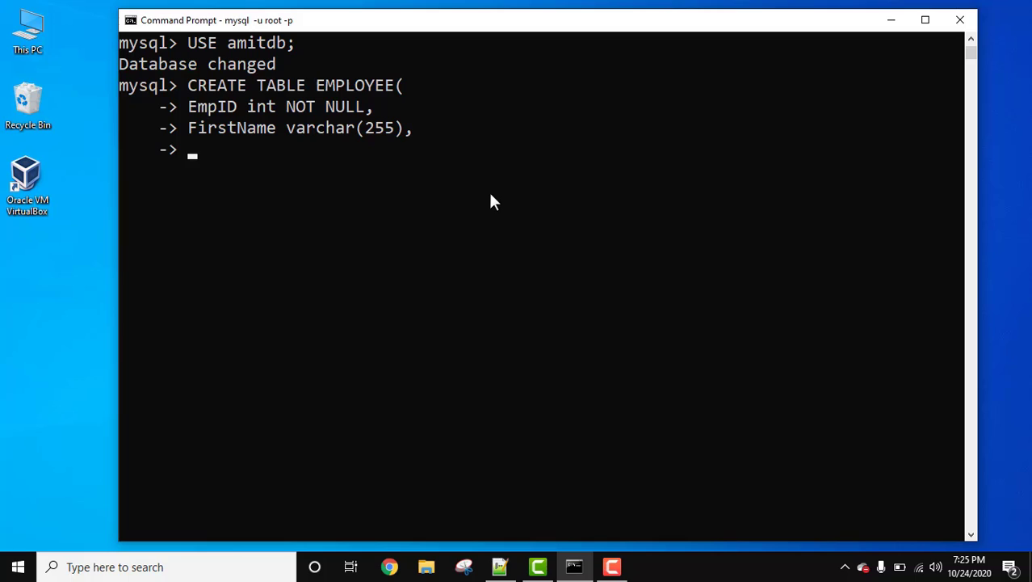
pyautogui.write('LastName')
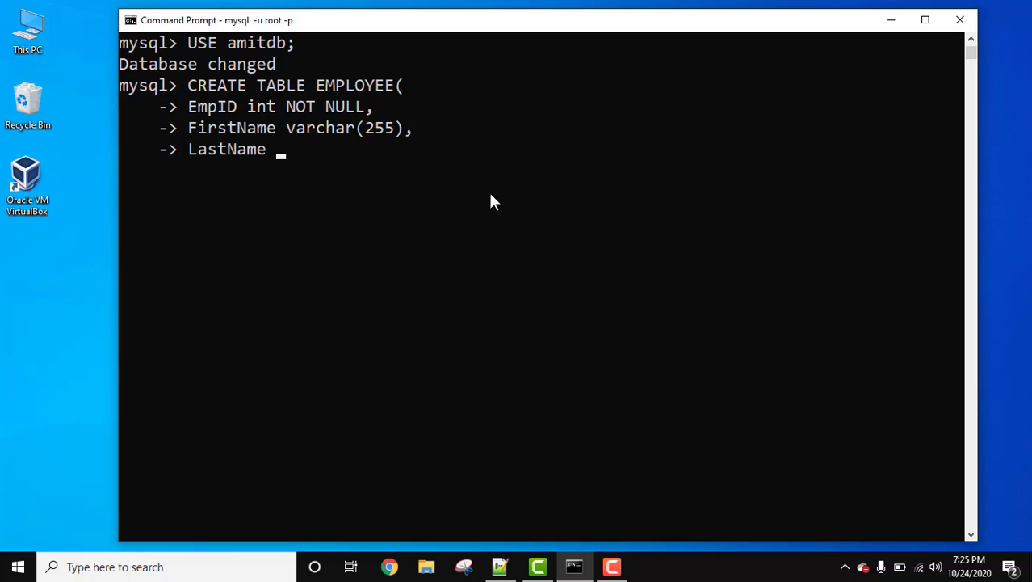
pyautogui.write('varchar(255')
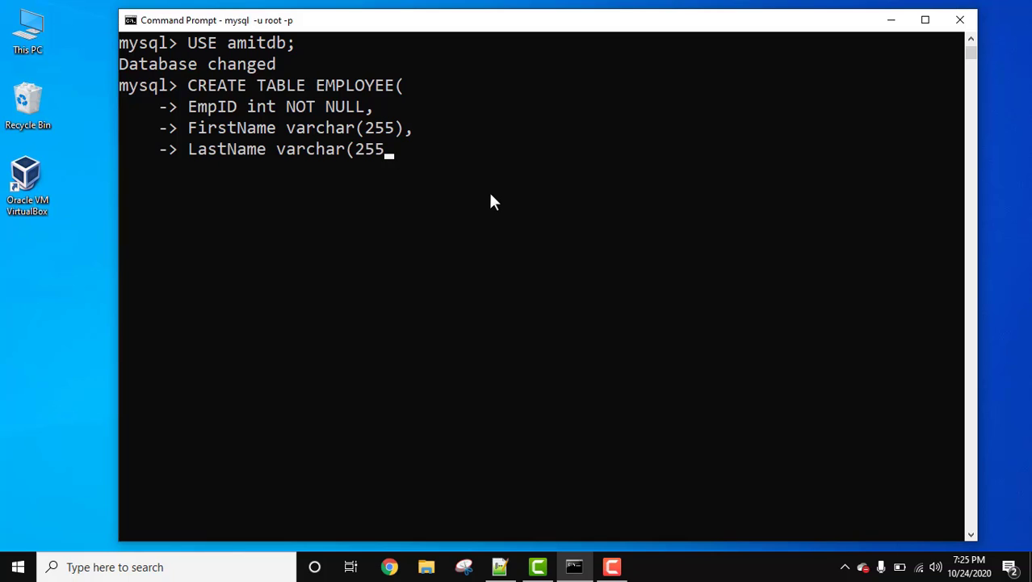
pyautogui.write('),')
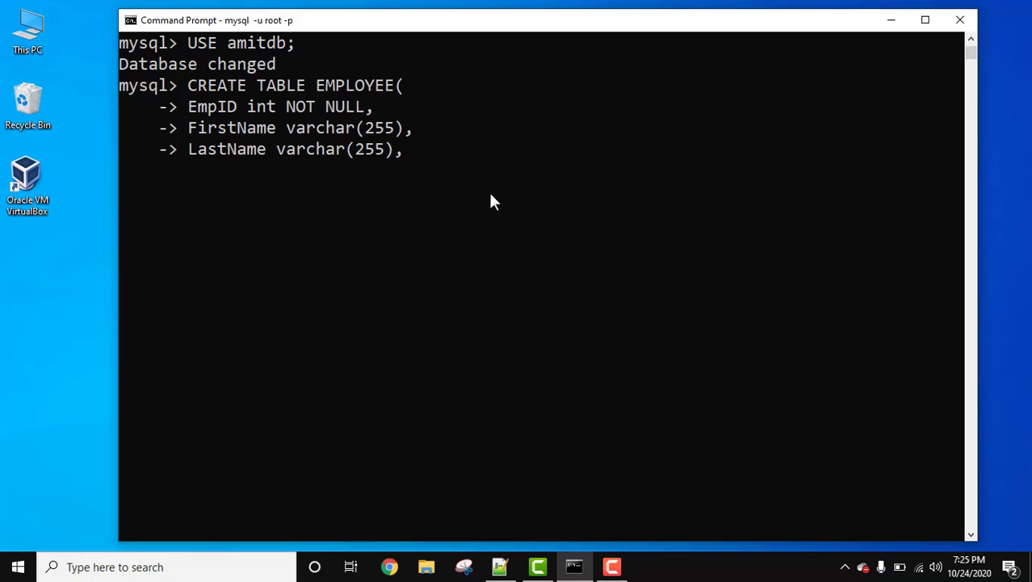
pyautogui.write('Emp')
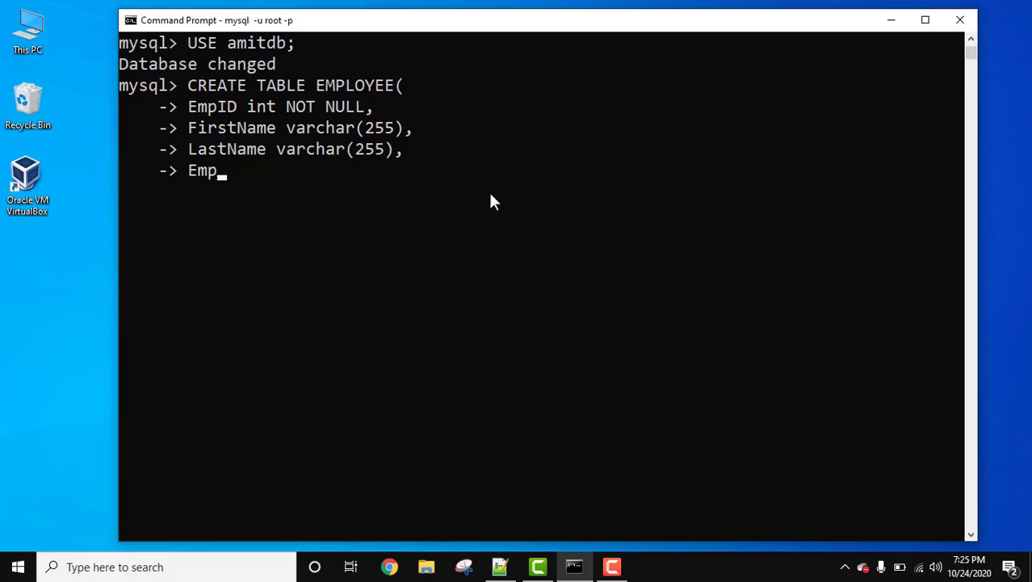
pyautogui.write('Ag')
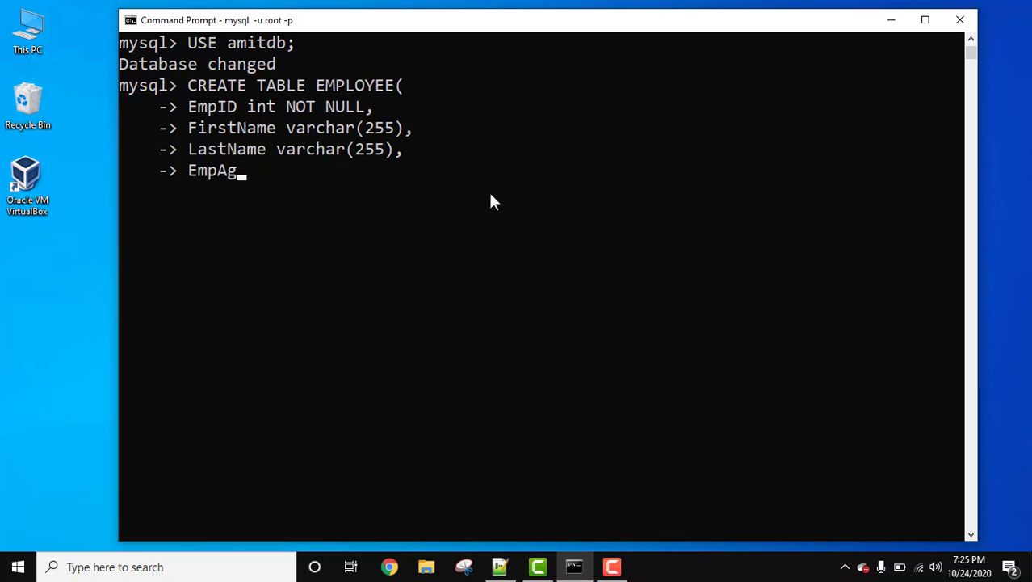
pyautogui.write('e int')
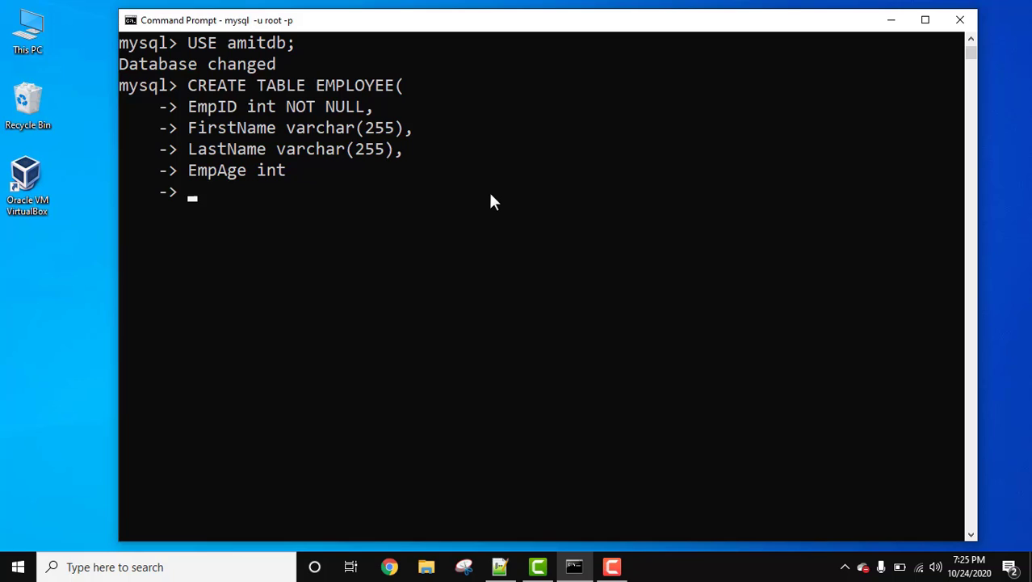
pyautogui.write(');')
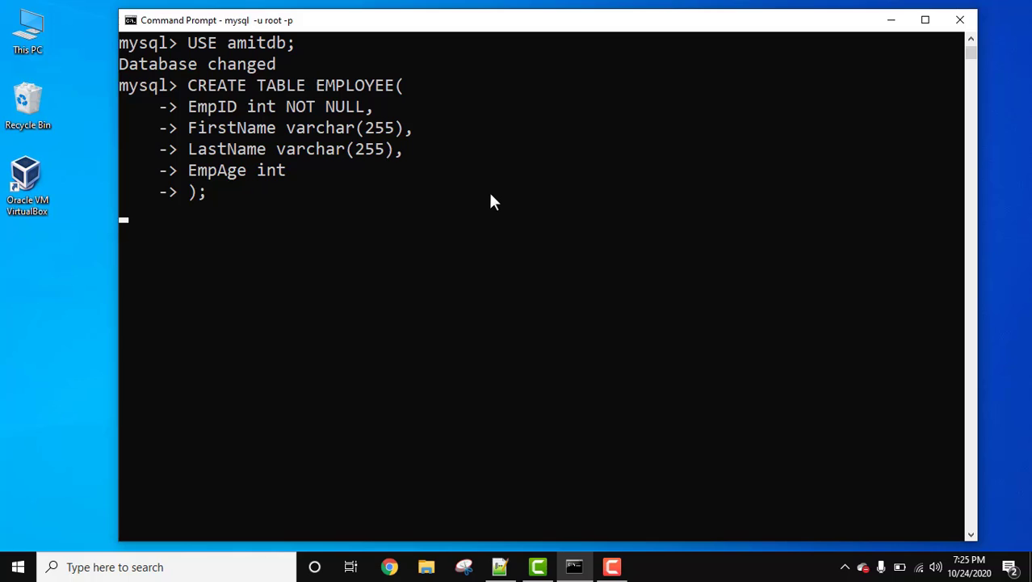
pyautogui.press('Return')
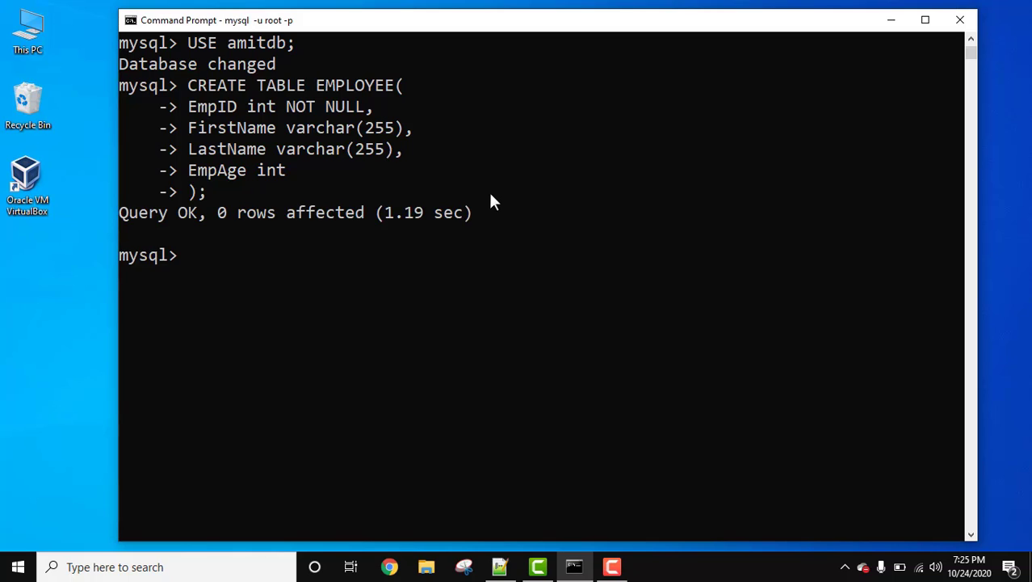
# Run DESC EMPLOYEE; to show EmpID disallows NULL while other columns allow it.
pyautogui.write('DES')
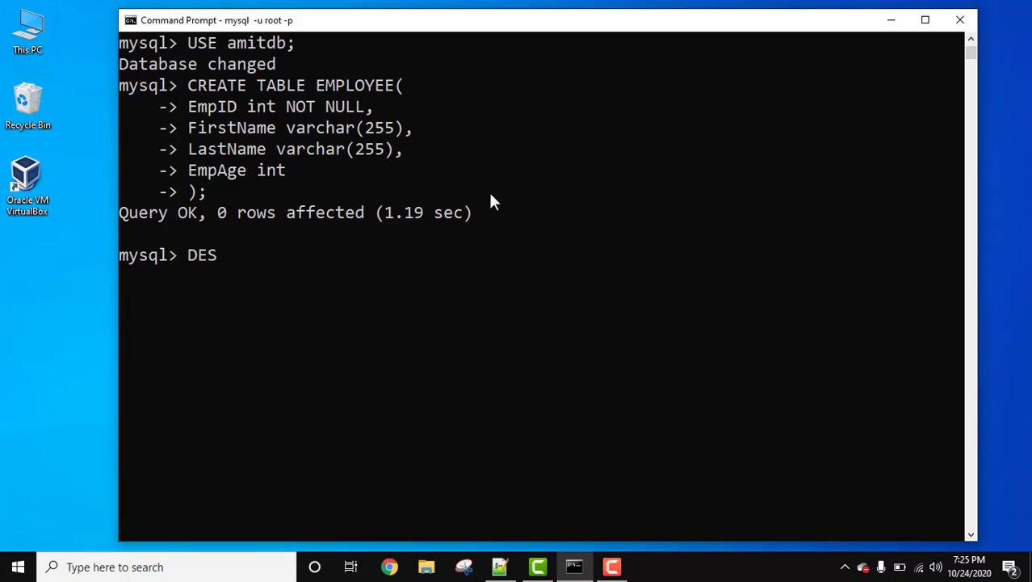
pyautogui.write('C EMPL')
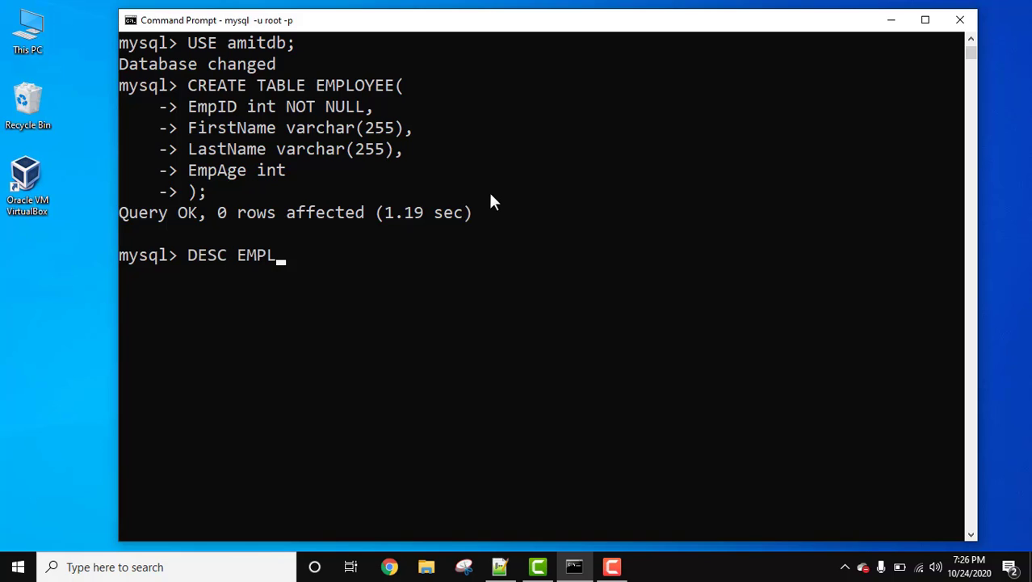
pyautogui.write('OYEE;')
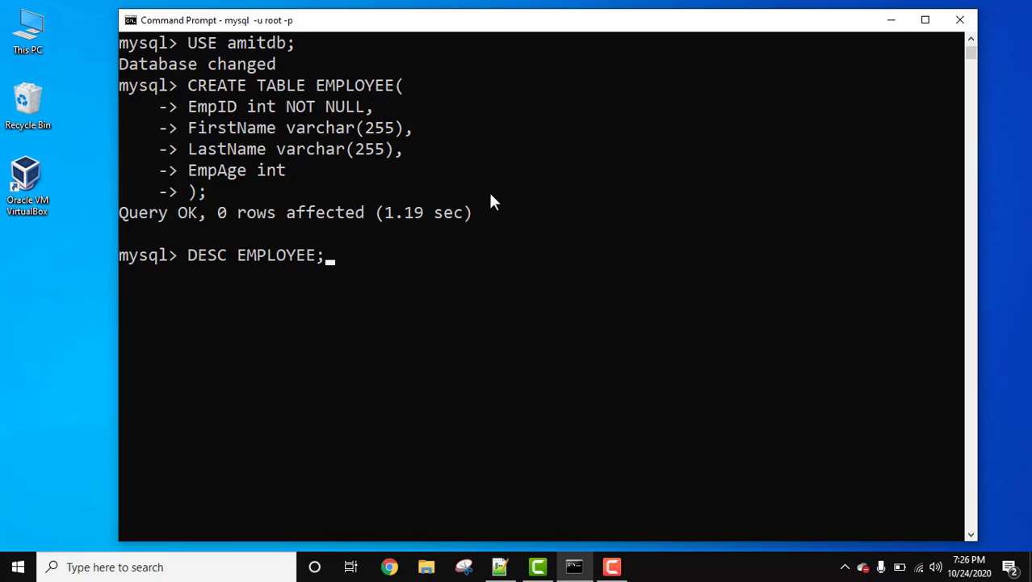
pyautogui.press('Return')
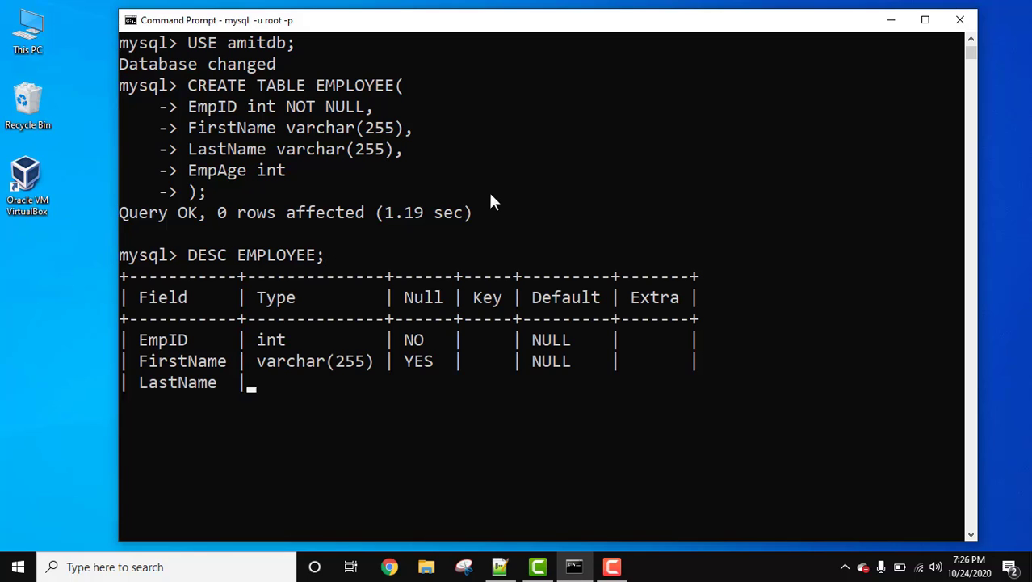
pyautogui.press('Return')
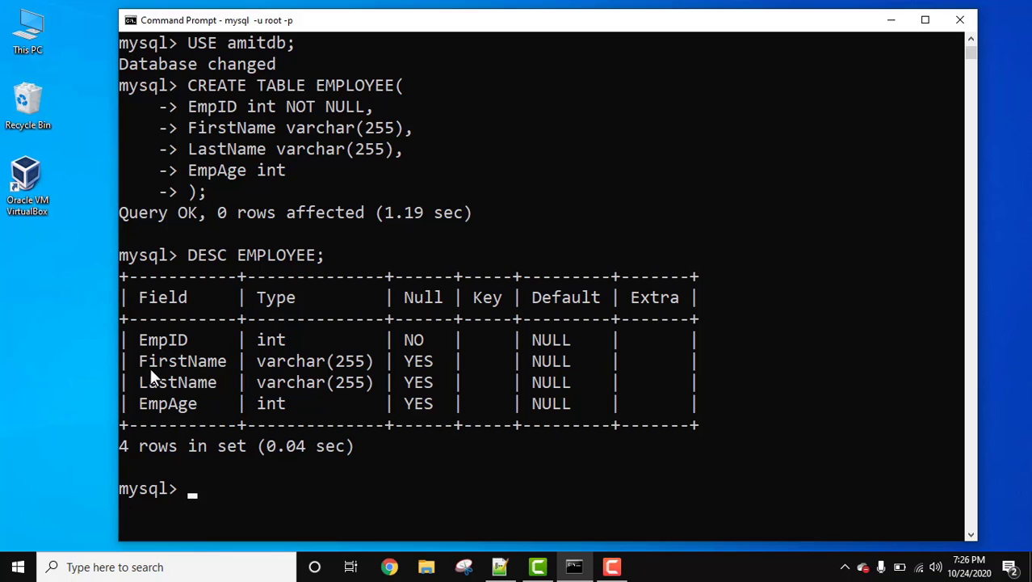
pyautogui.moveTo(170, 358)
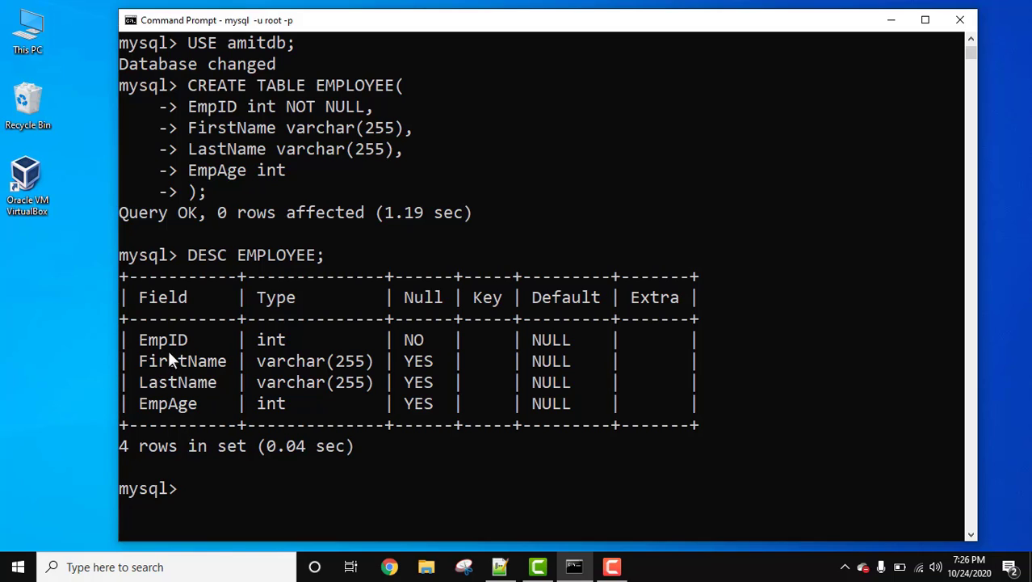
pyautogui.moveTo(432, 310)
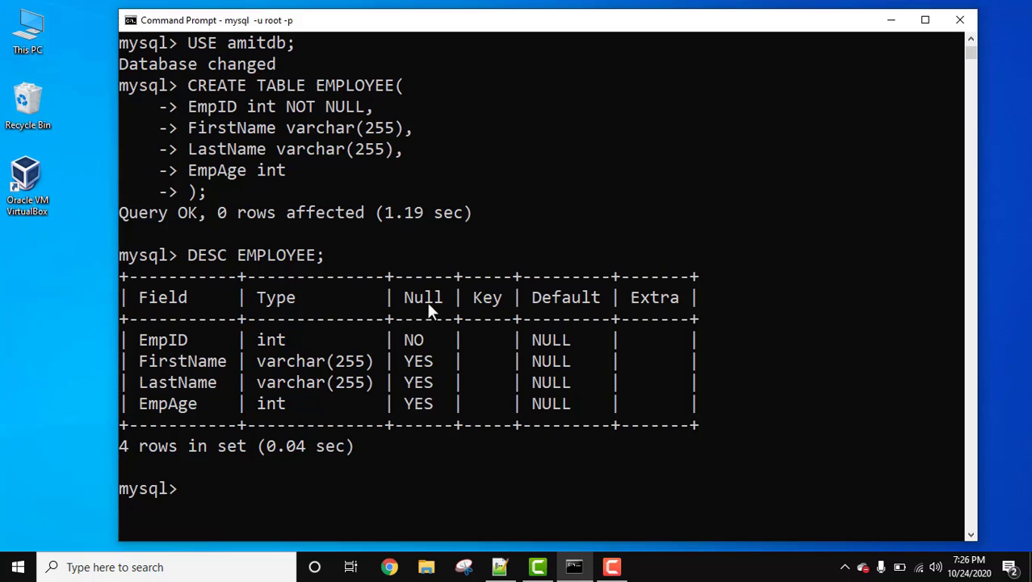
pyautogui.moveTo(429, 354)
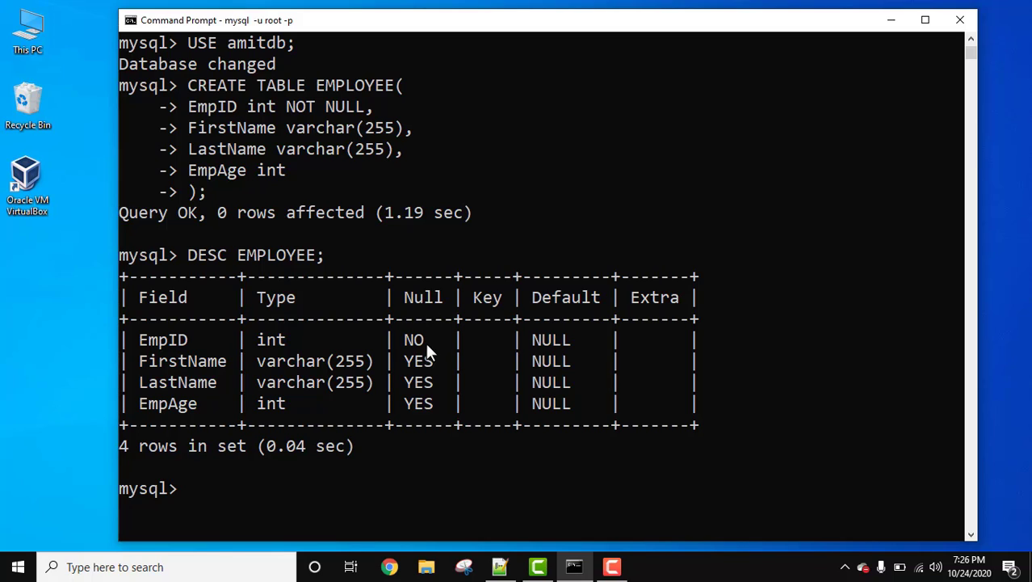
pyautogui.moveTo(850, 467)
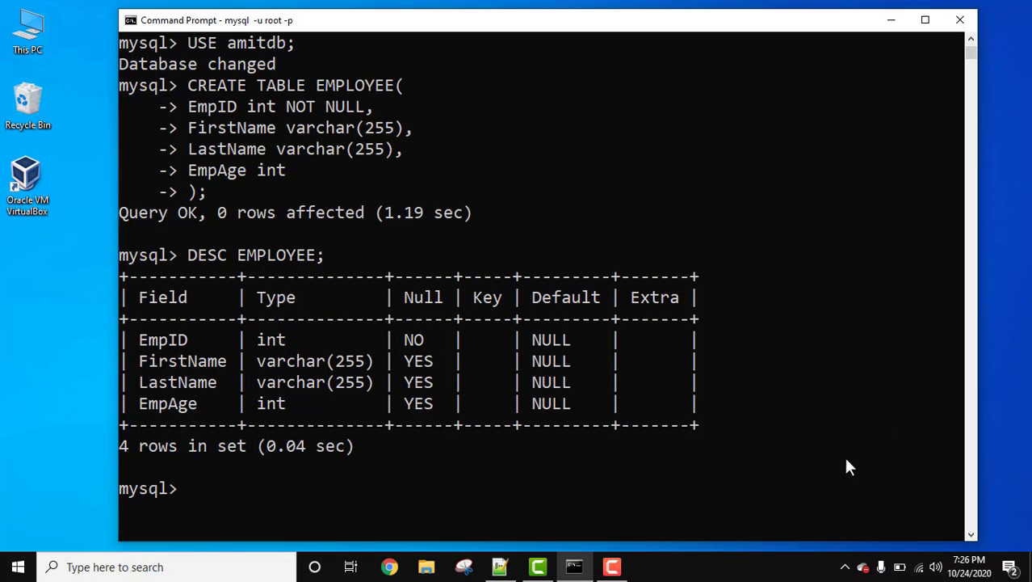
pyautogui.scroll(-3)
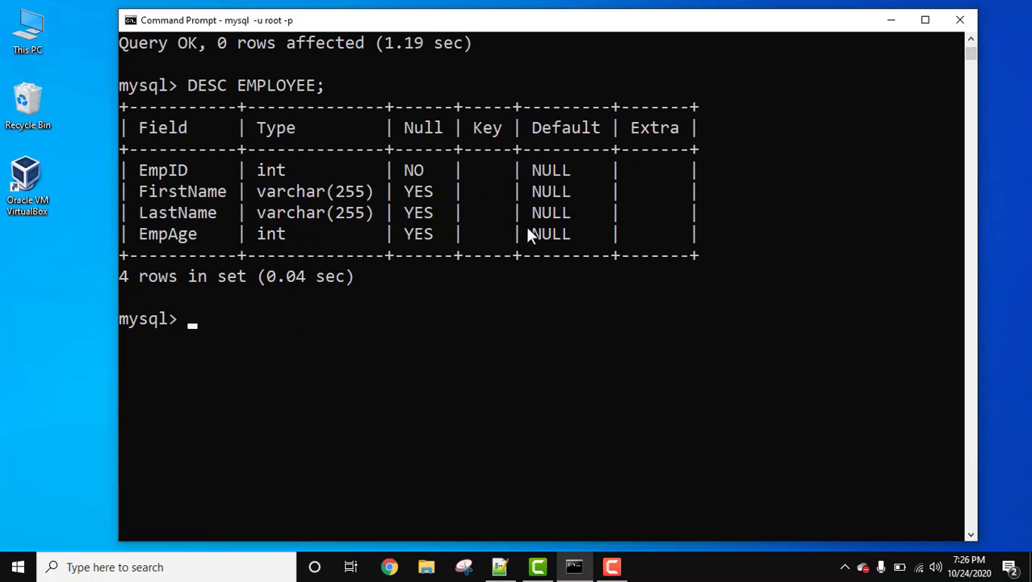
# Write INSERT INTO EMPLOYEE(EmpID, FirstName, LastName, EmpAge) and continue on a new line.
pyautogui.write('INSERT IN')
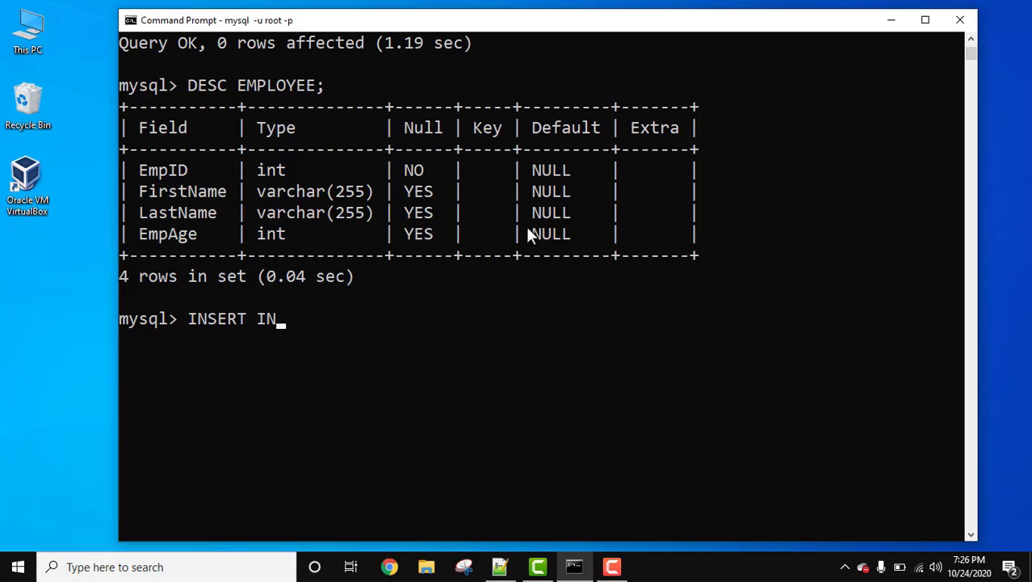
pyautogui.write('TO')
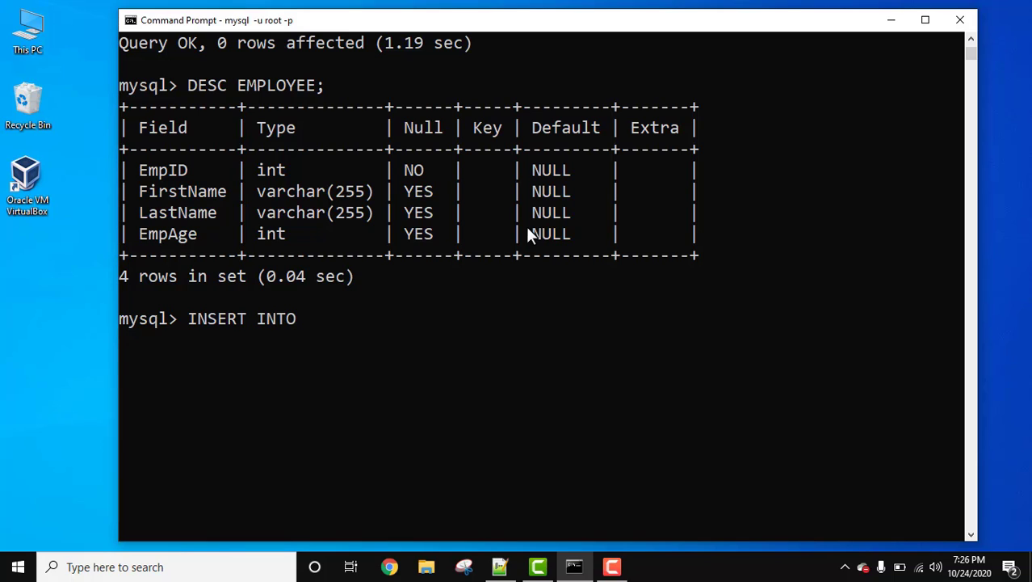
pyautogui.write('EMPLOYEE')
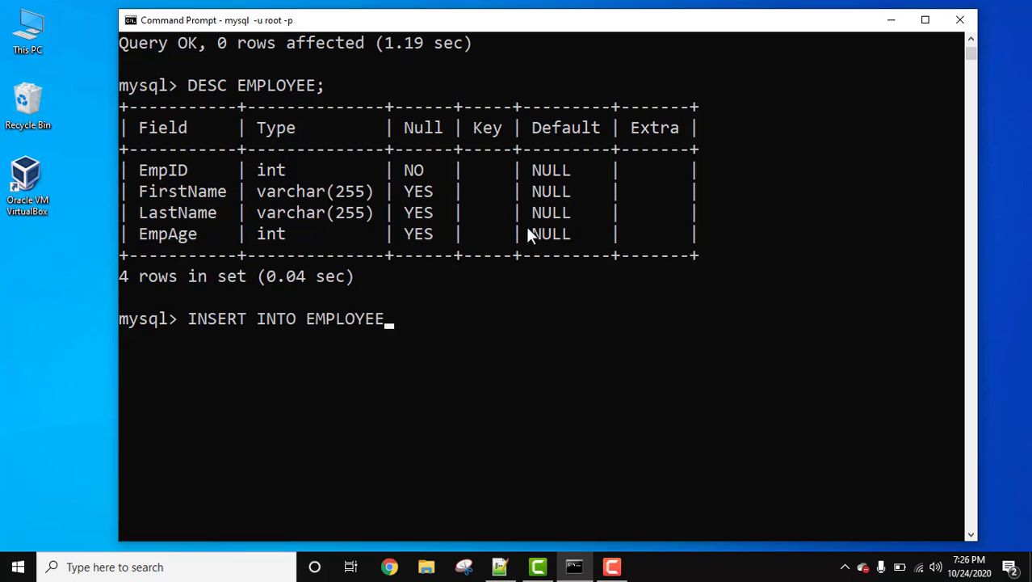
pyautogui.write('(')
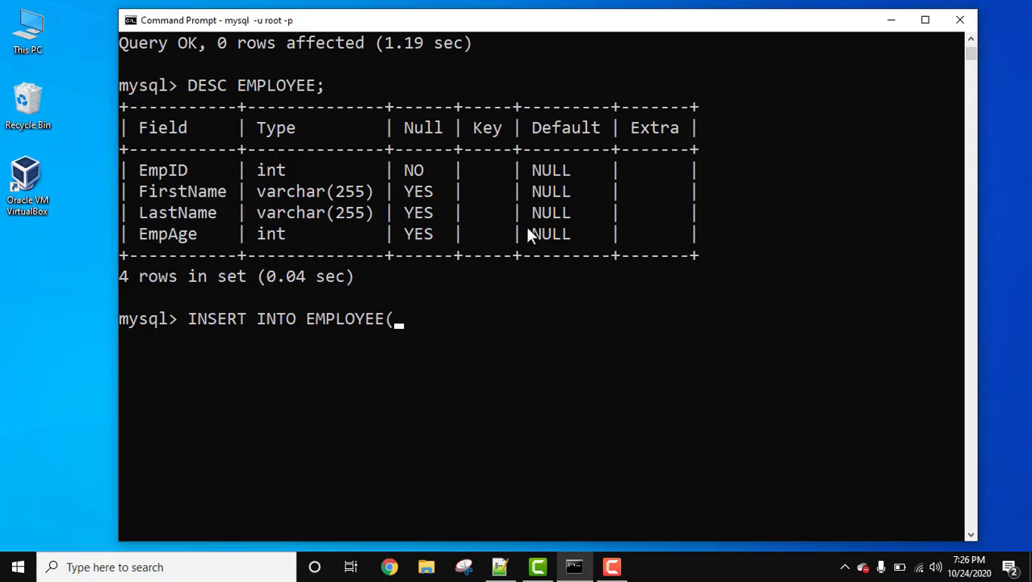
pyautogui.write('Em')
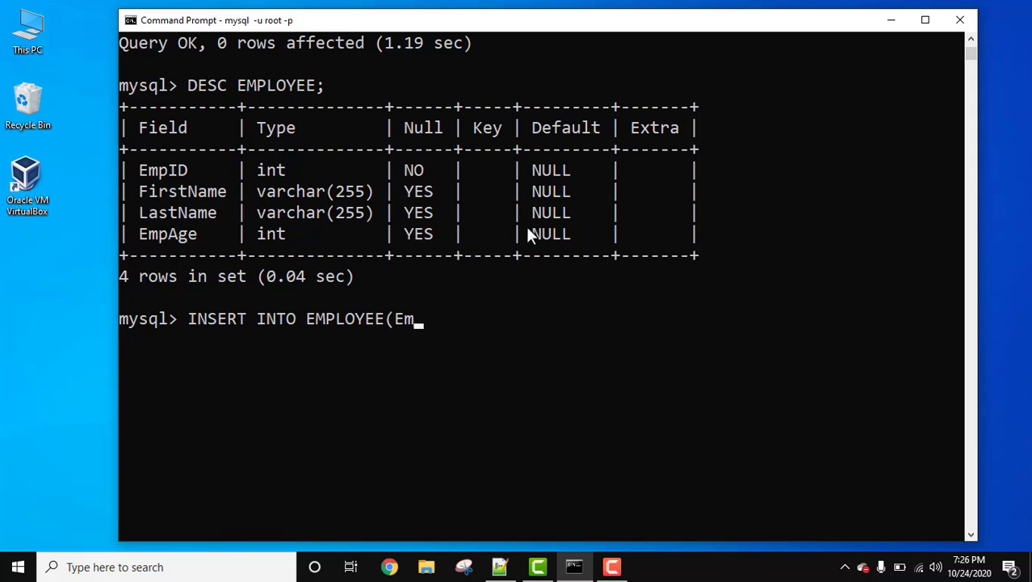
pyautogui.write('pID,')
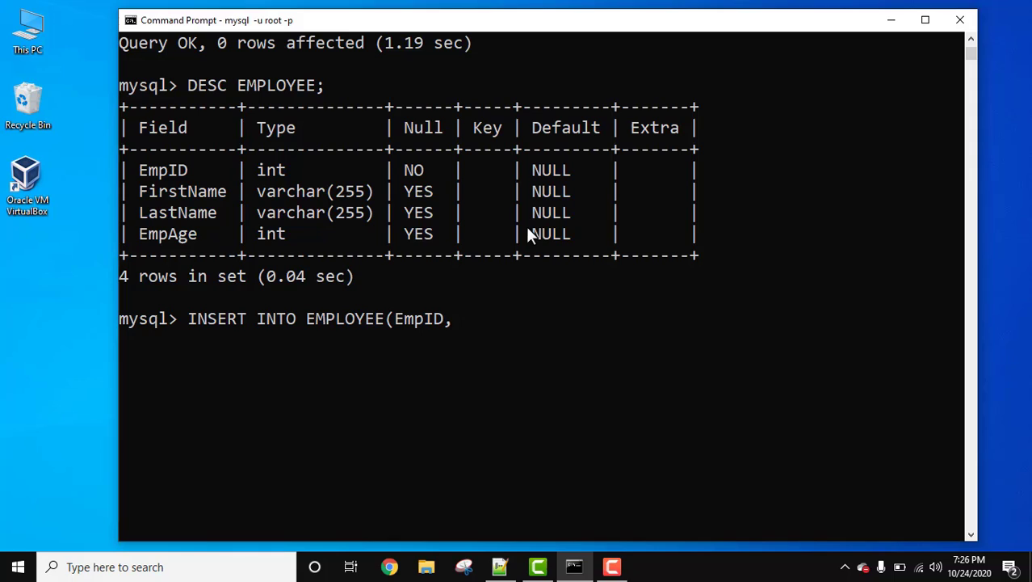
pyautogui.write('FirstN')
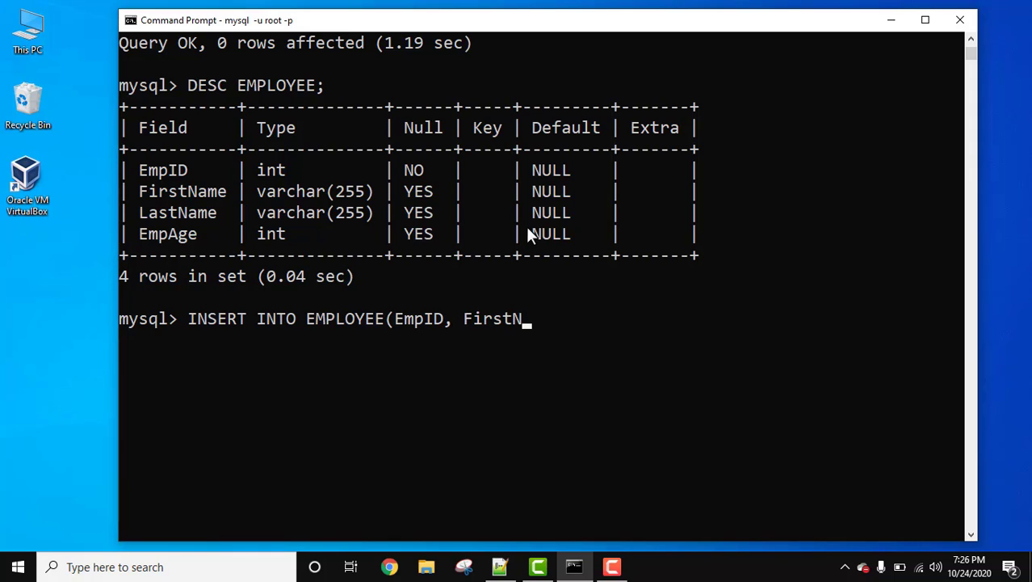
pyautogui.write('ame, LastNa')
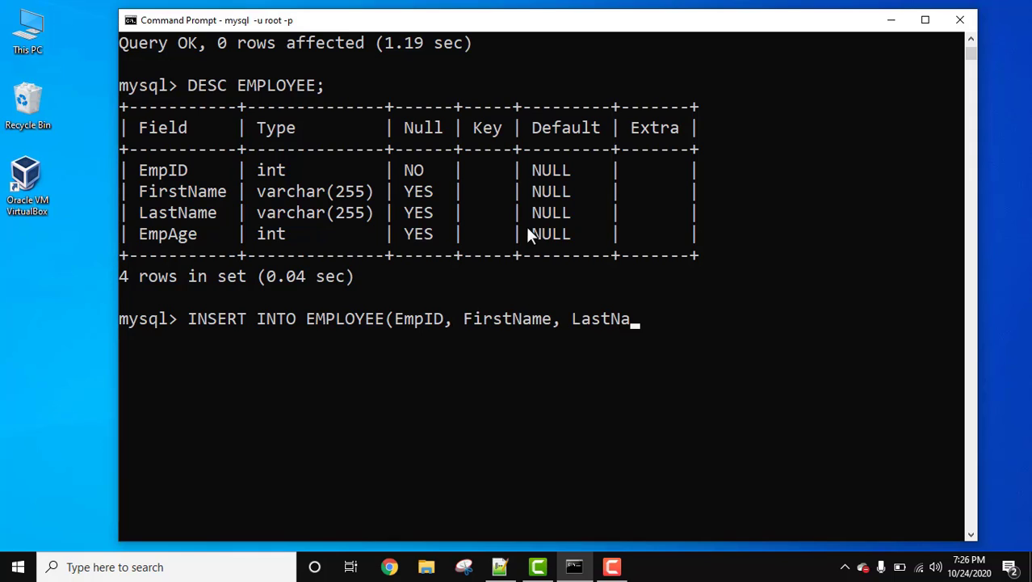
pyautogui.write('me, EmpA')
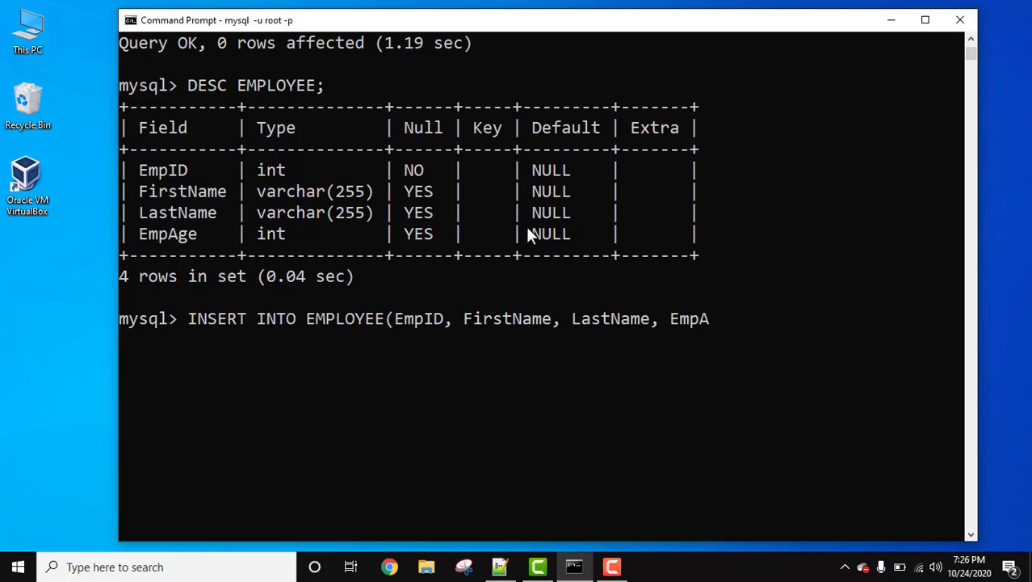
pyautogui.write('ge)')
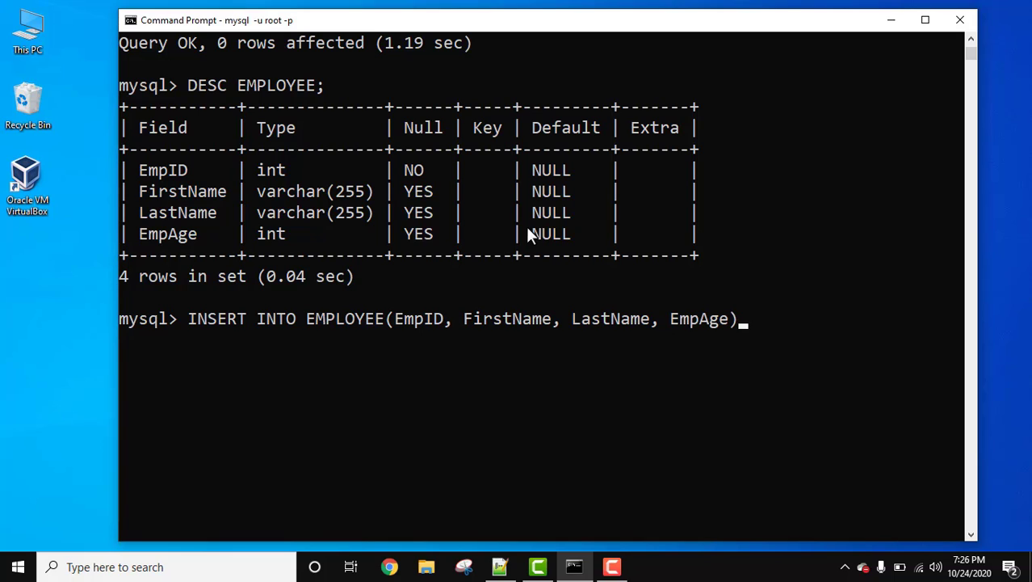
pyautogui.press('Return')
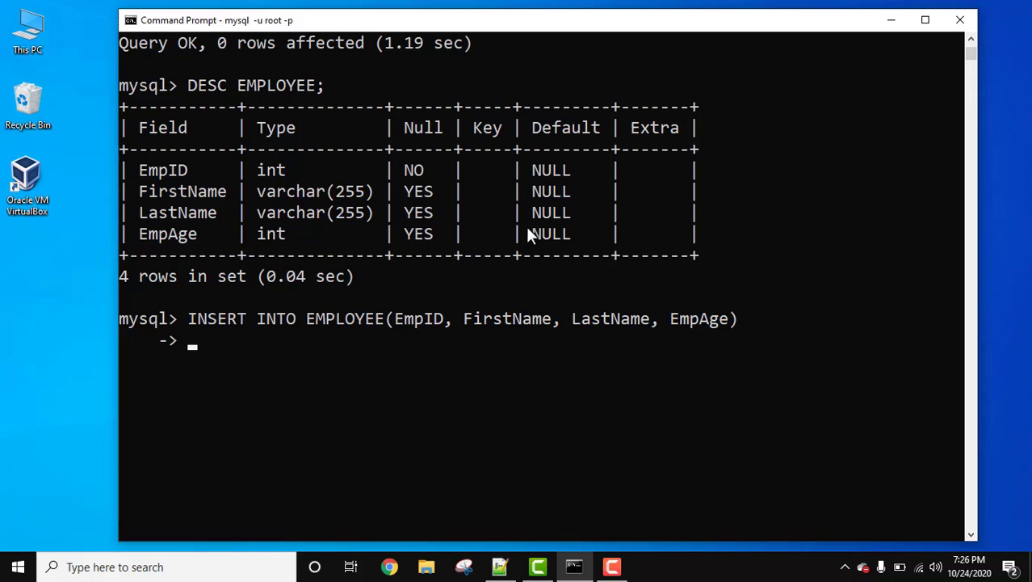
# Supply VALUES (NULL, 'Jack','Sparrow',25); and run the insert with a NULL EmpID.
pyautogui.write('VALUES')
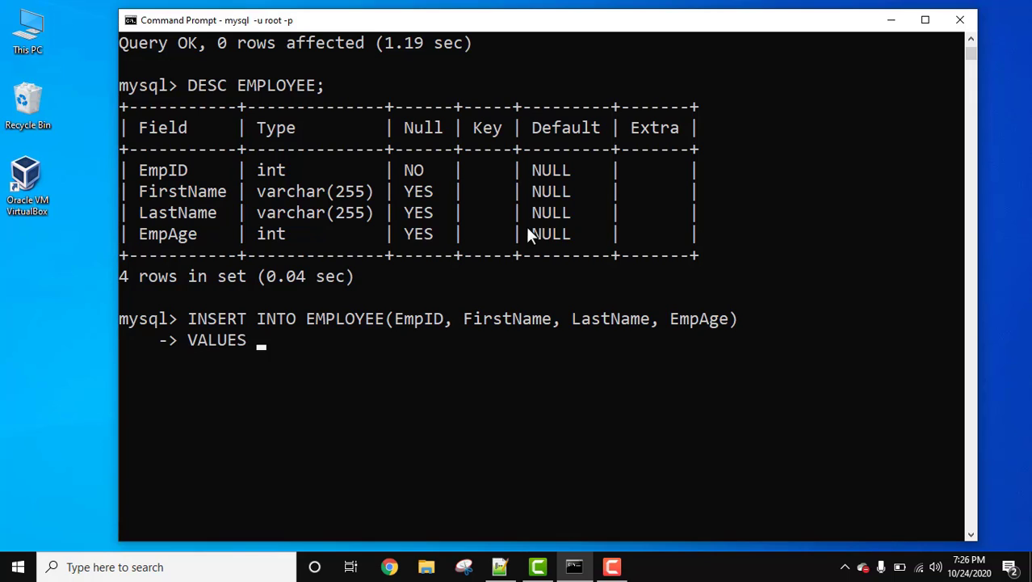
pyautogui.write('()')
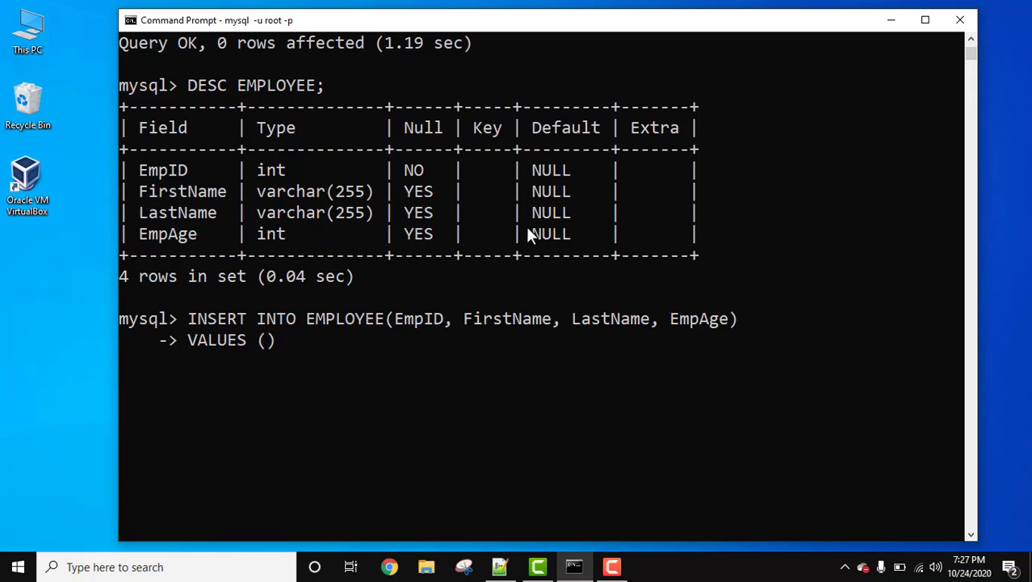
pyautogui.write('NULL')
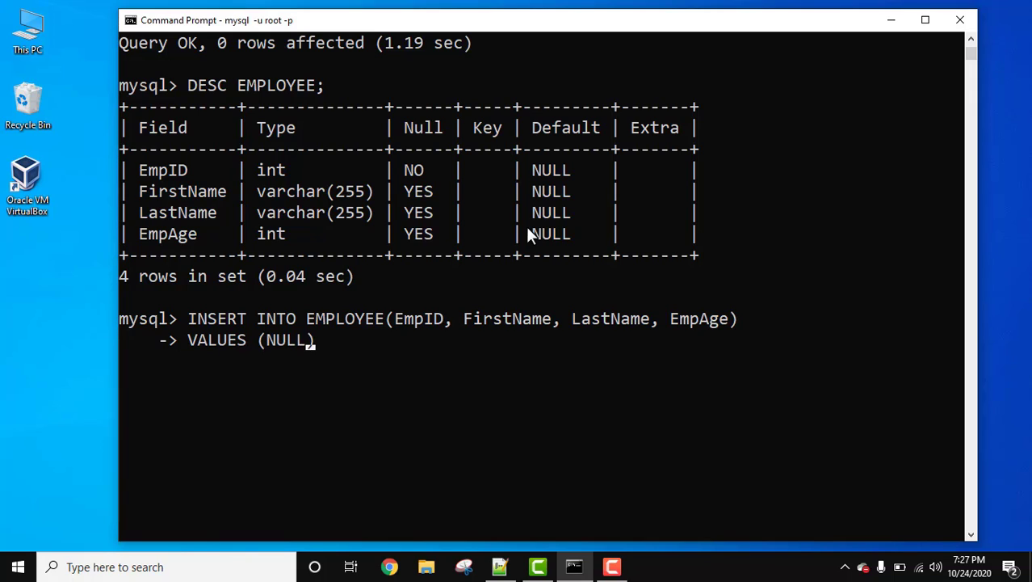
pyautogui.moveTo(412, 175)
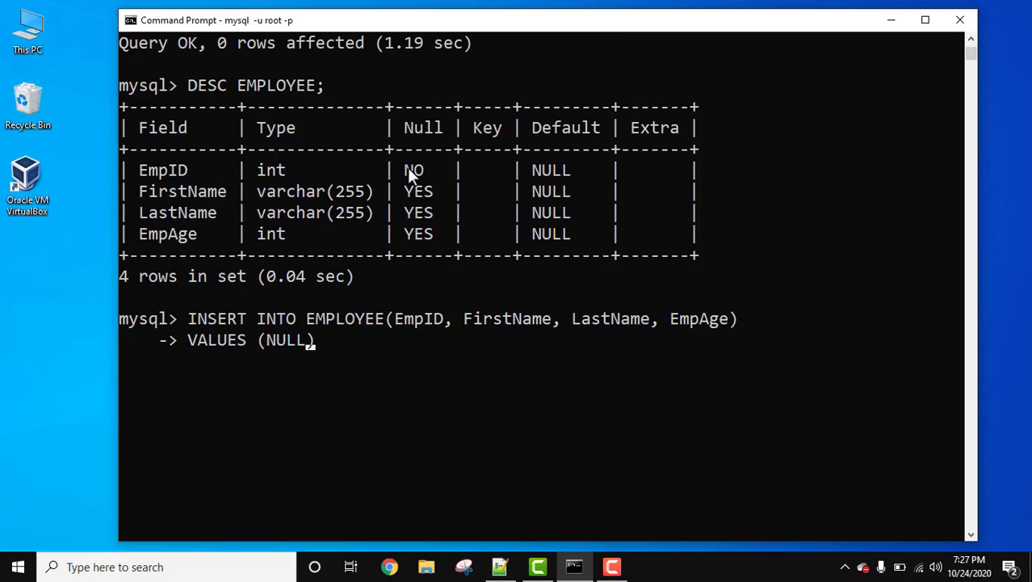
pyautogui.write(',')
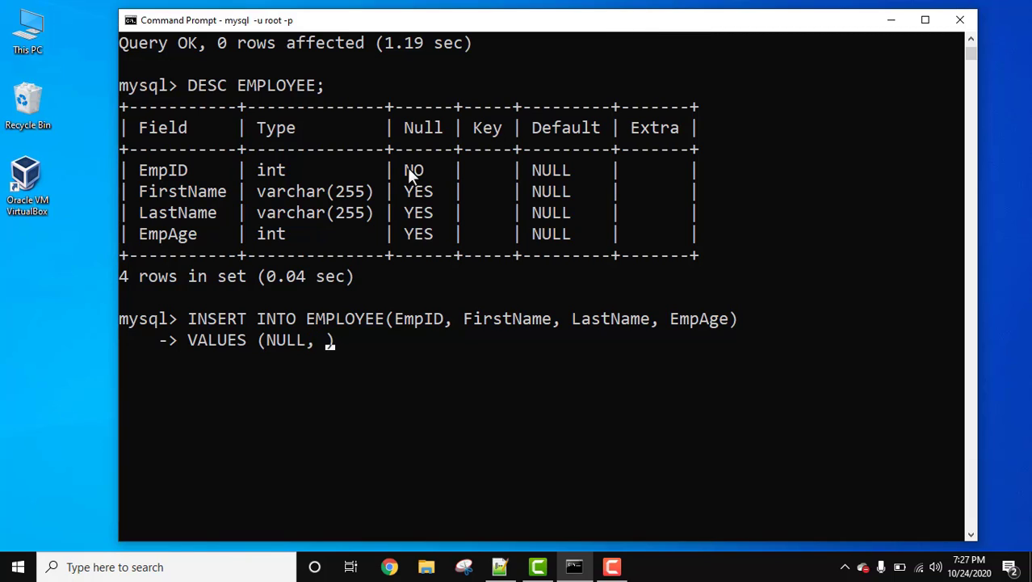
pyautogui.write("'Jack'")
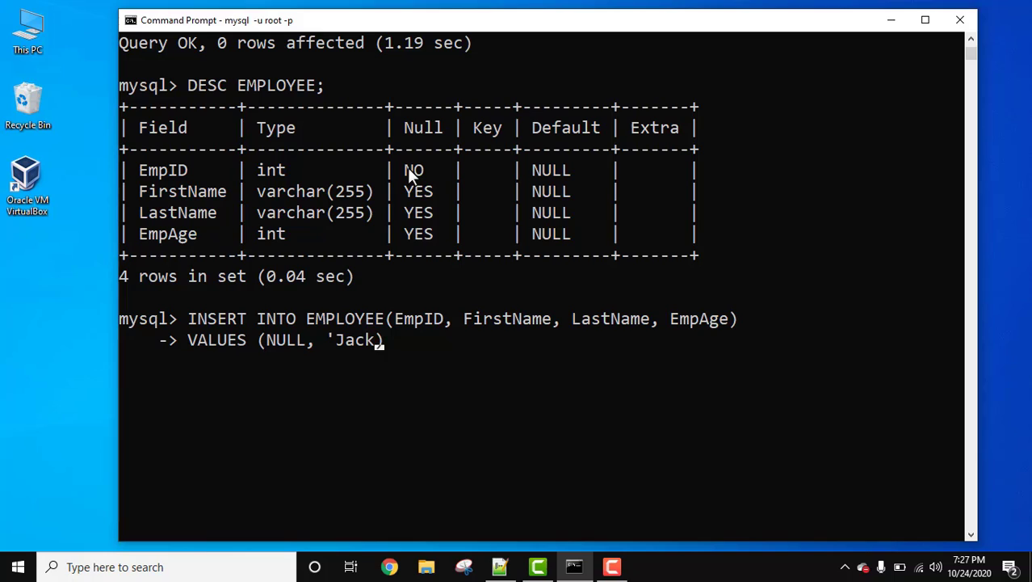
pyautogui.write("'")
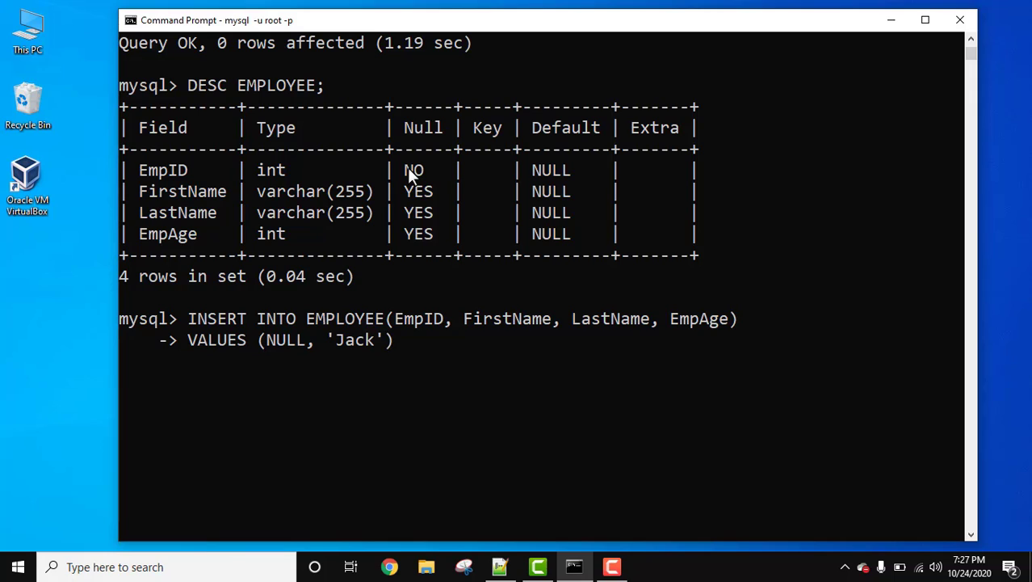
pyautogui.write(",'Spa")
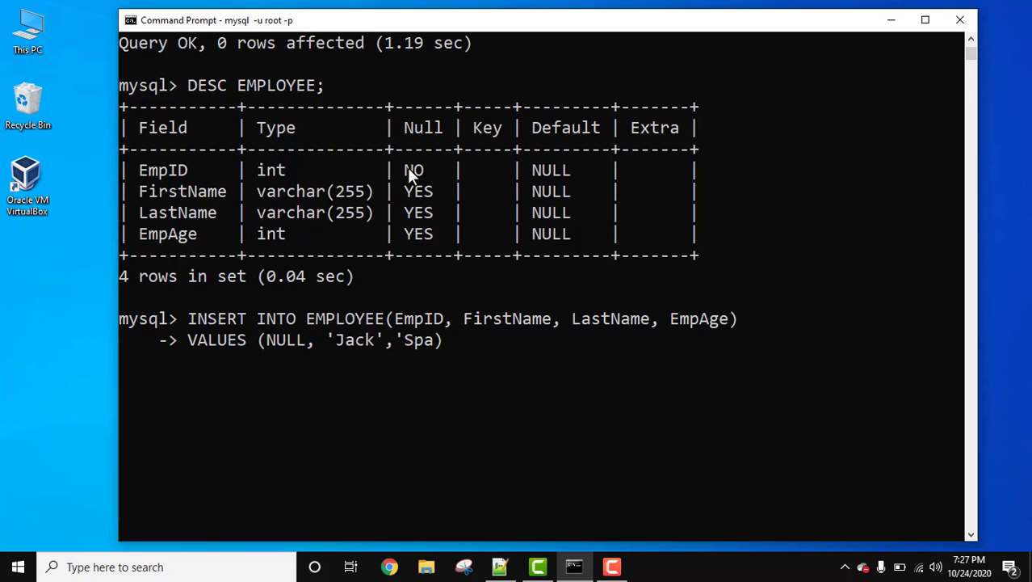
pyautogui.write('rrow)')
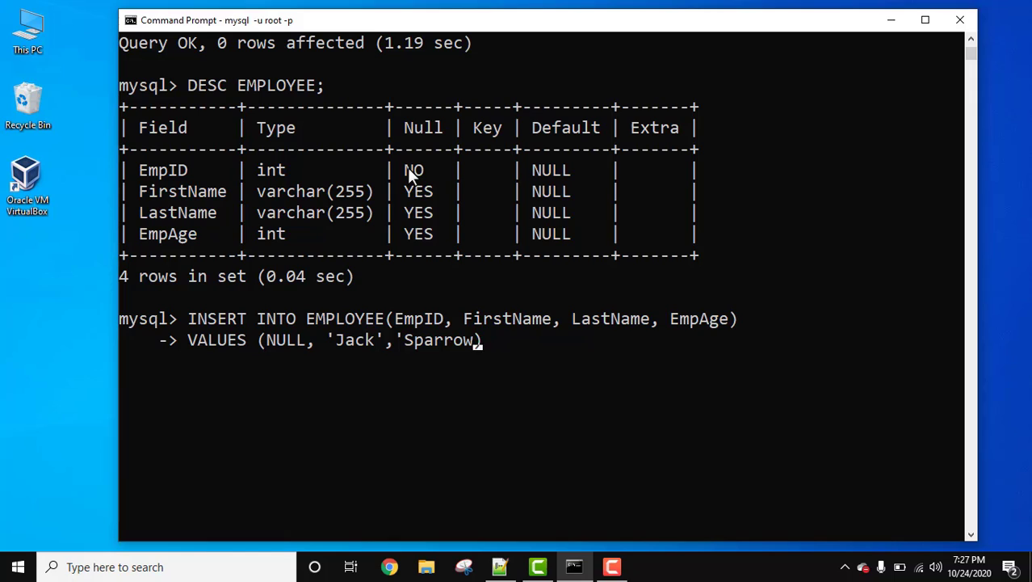
pyautogui.write(',')
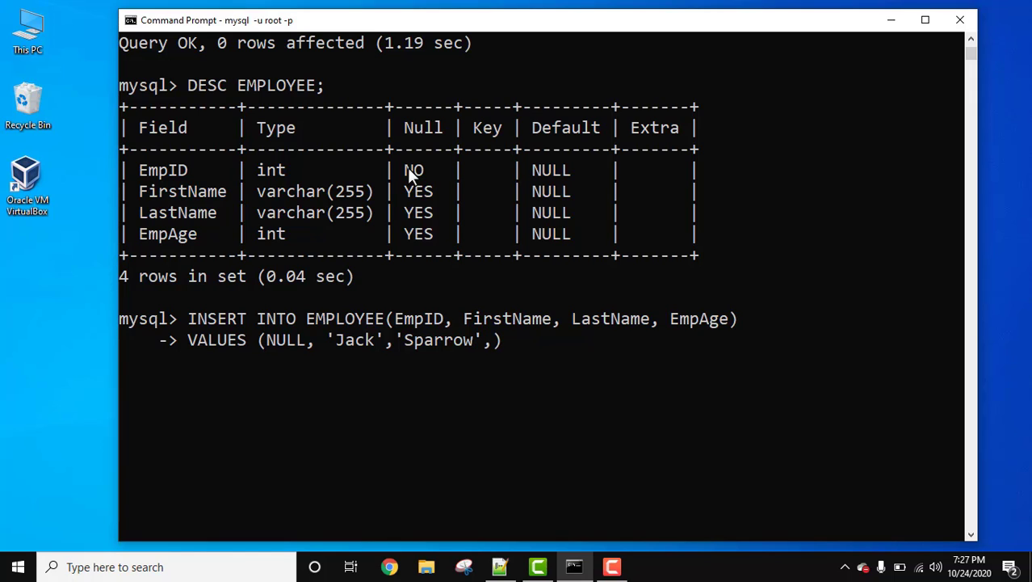
pyautogui.write('25')
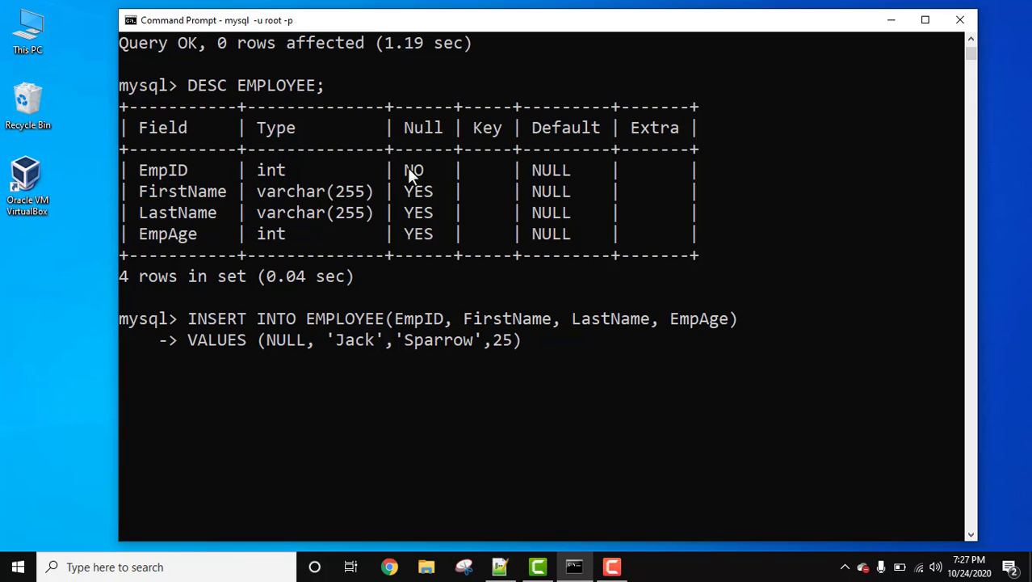
pyautogui.write(';')
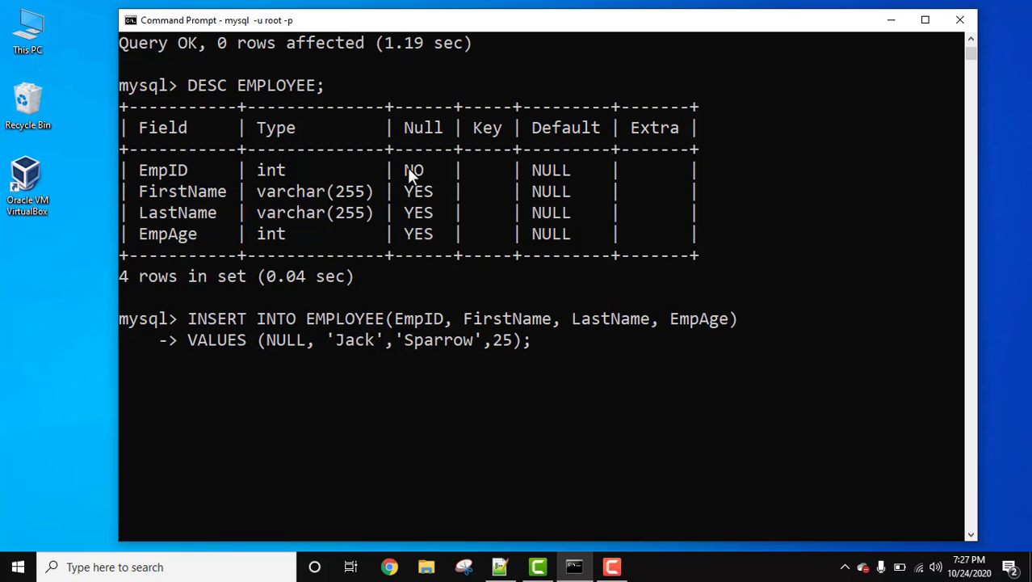
pyautogui.press('Return')
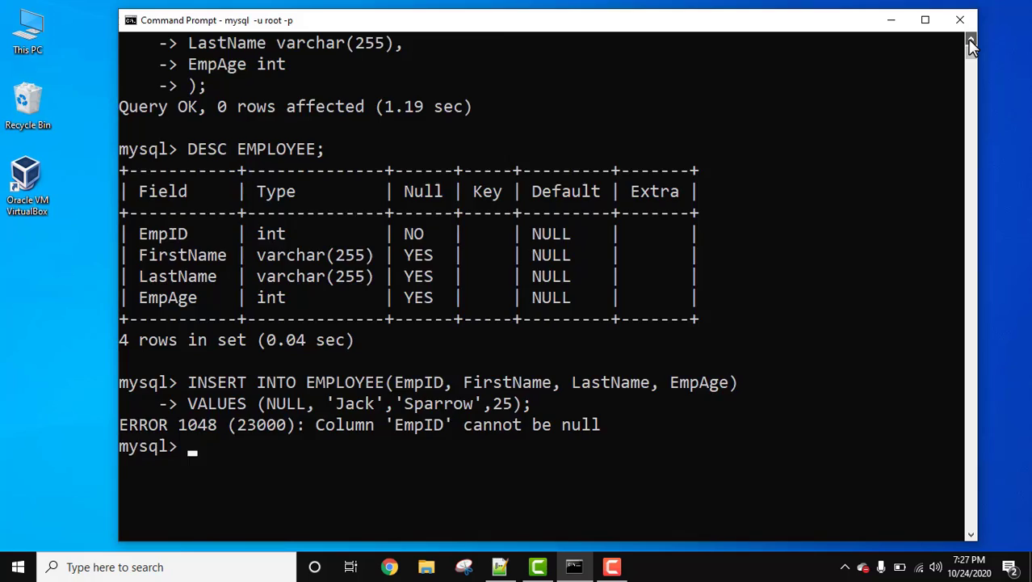
# Scroll up to review the ERROR 1048 'Column EmpID cannot be null' output.
pyautogui.scroll(3)
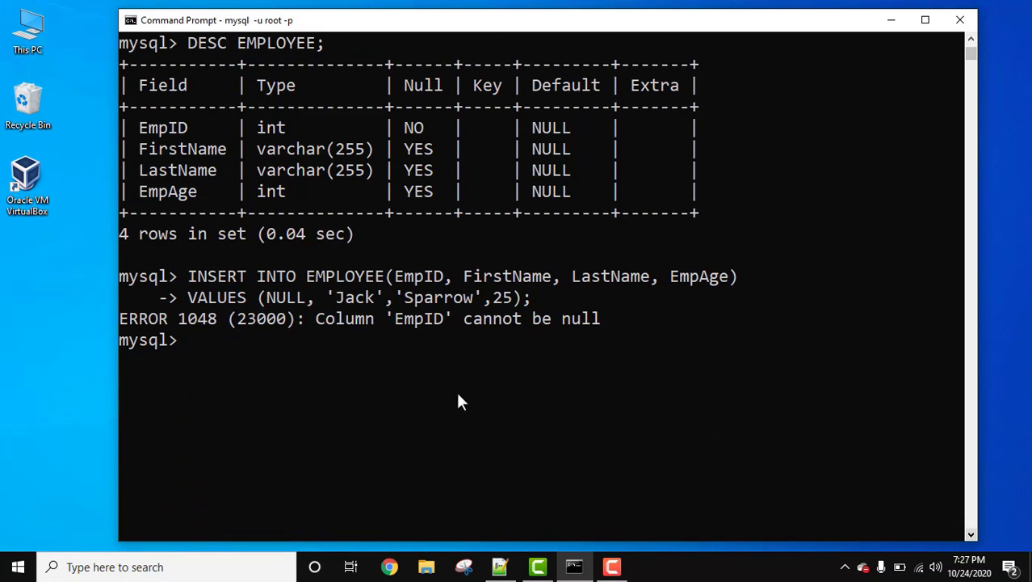
pyautogui.moveTo(396, 384)
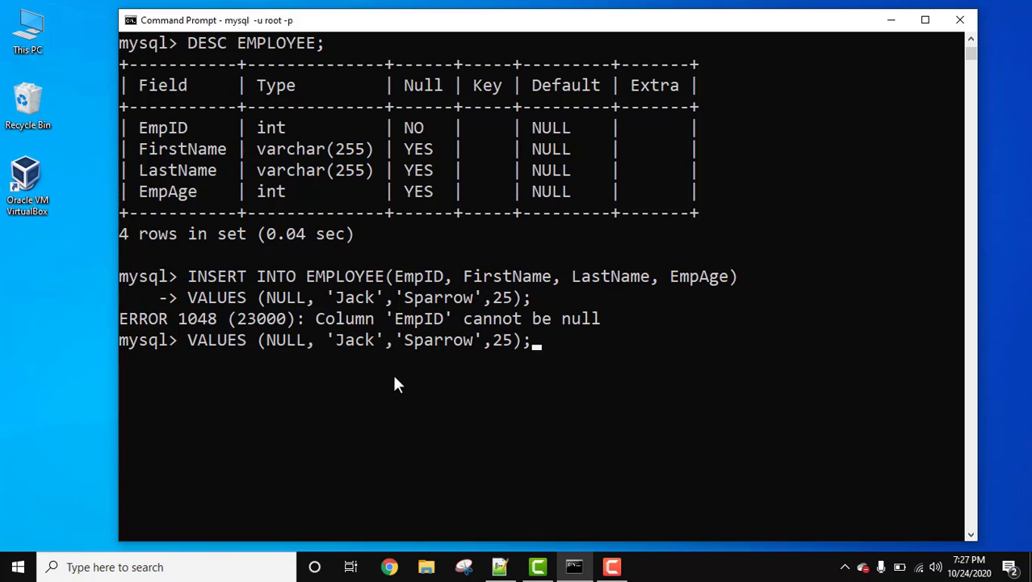
# Reuse the insert line with VALUE(1,'Jack', 'Sparrow',25); so one row is inserted.
pyautogui.press('Up')
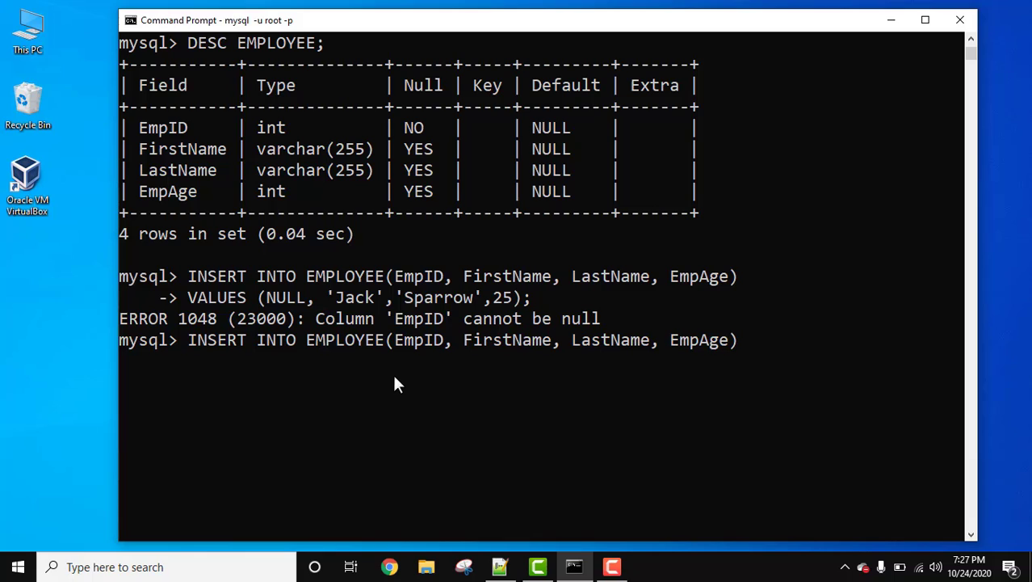
pyautogui.write('VALUE')
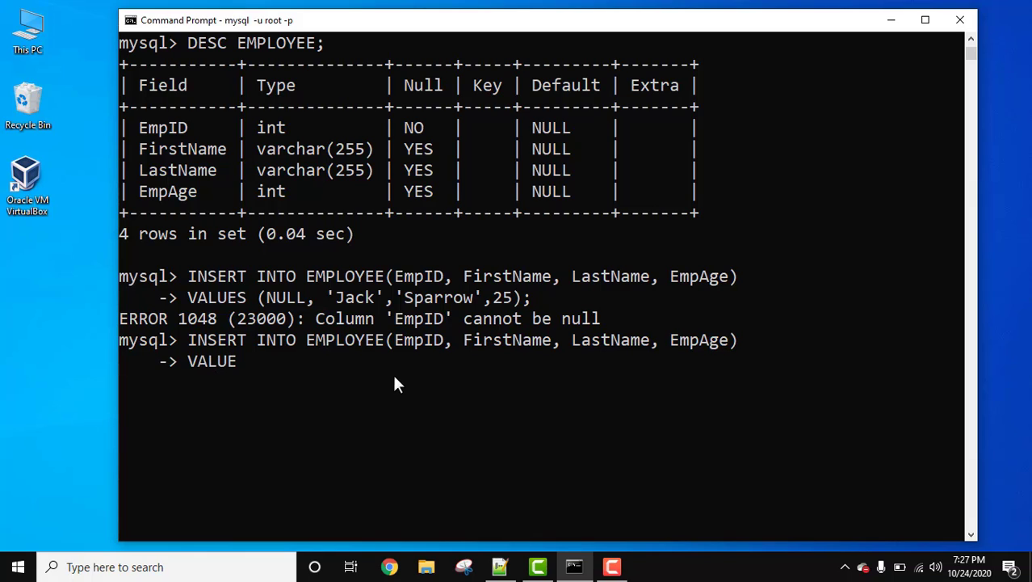
pyautogui.write('(')
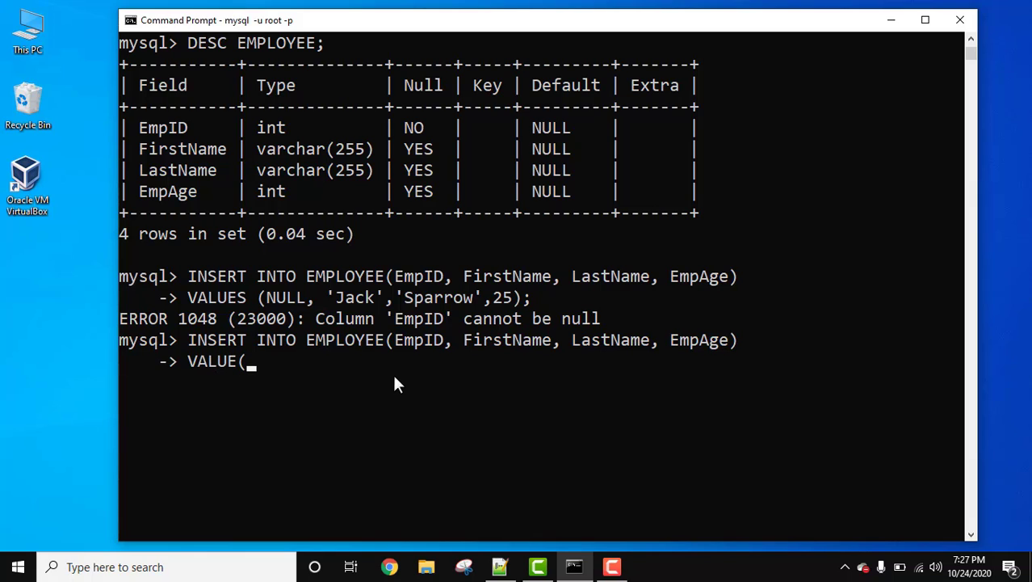
pyautogui.moveTo(419, 410)
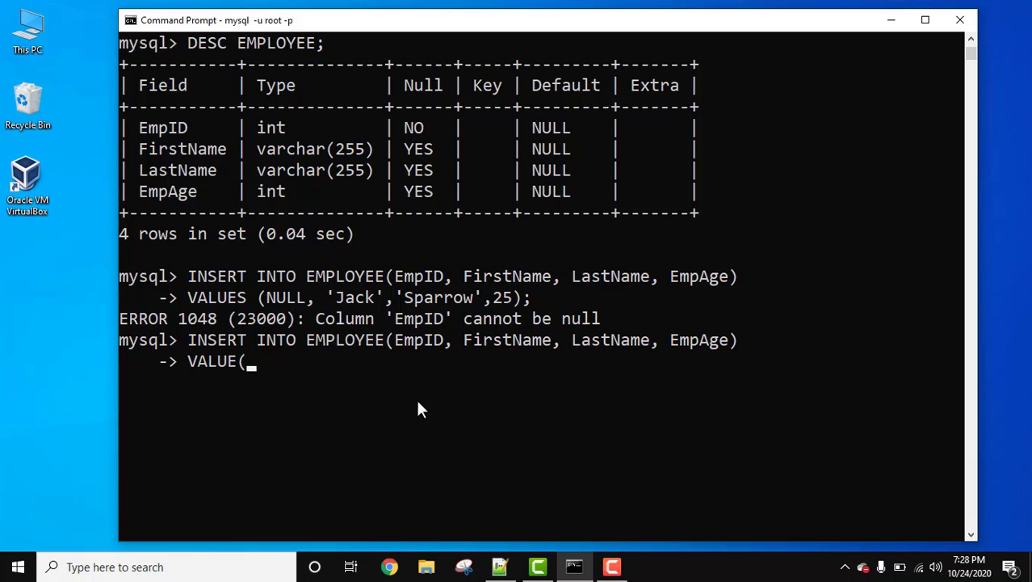
pyautogui.write('1,')
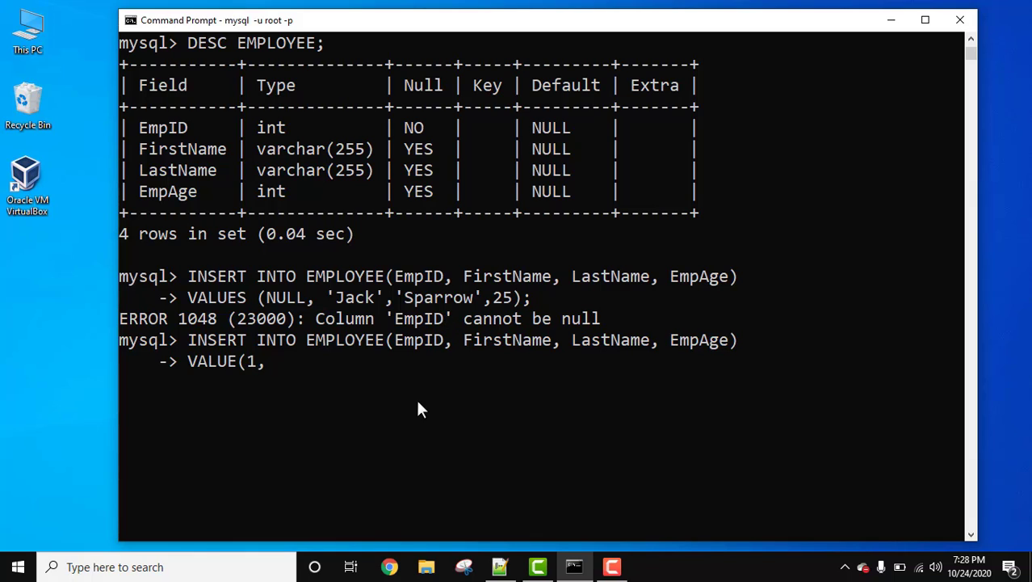
pyautogui.write("'Jack'")
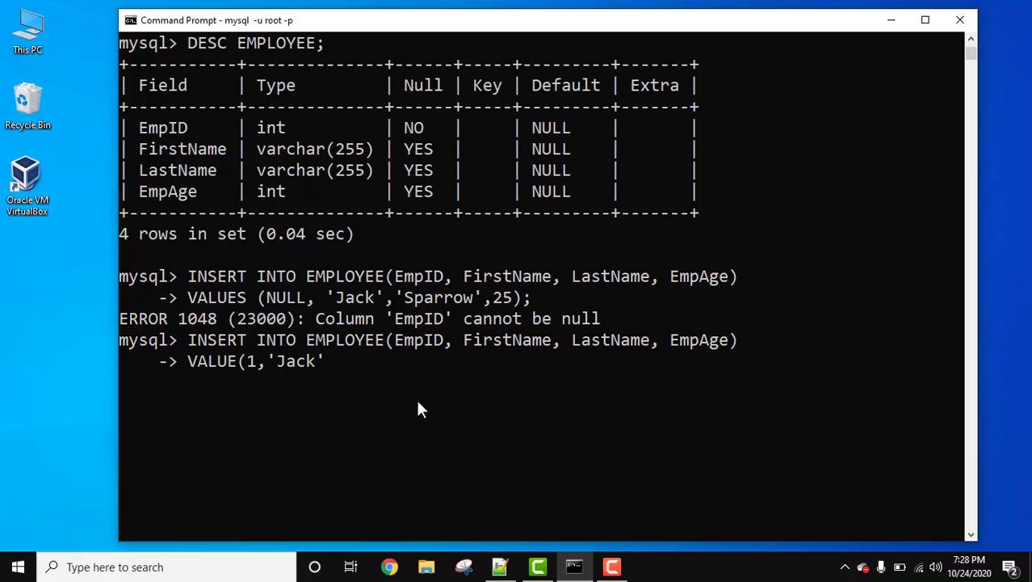
pyautogui.write(", 'Sparrow")
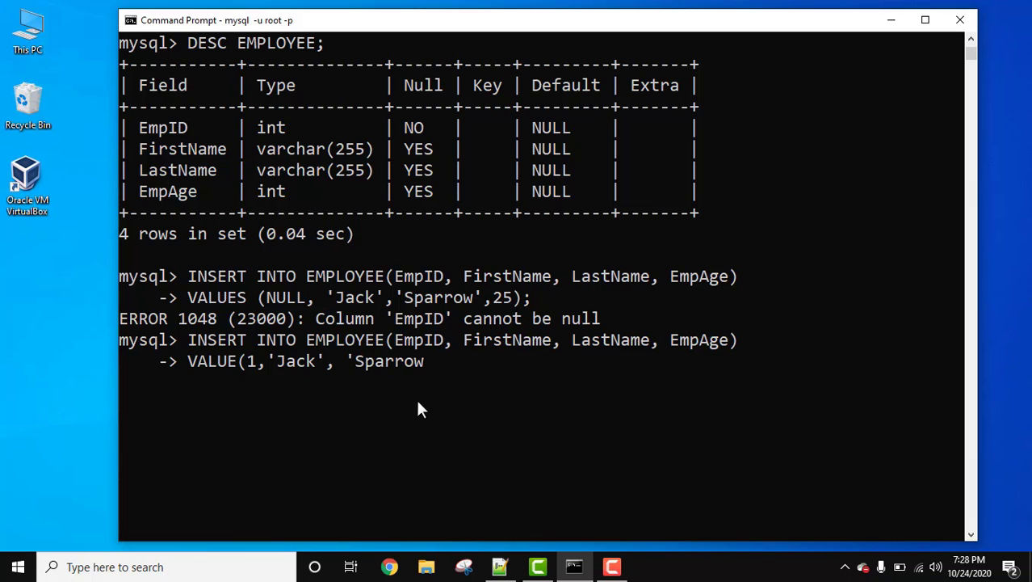
pyautogui.write("',25);")
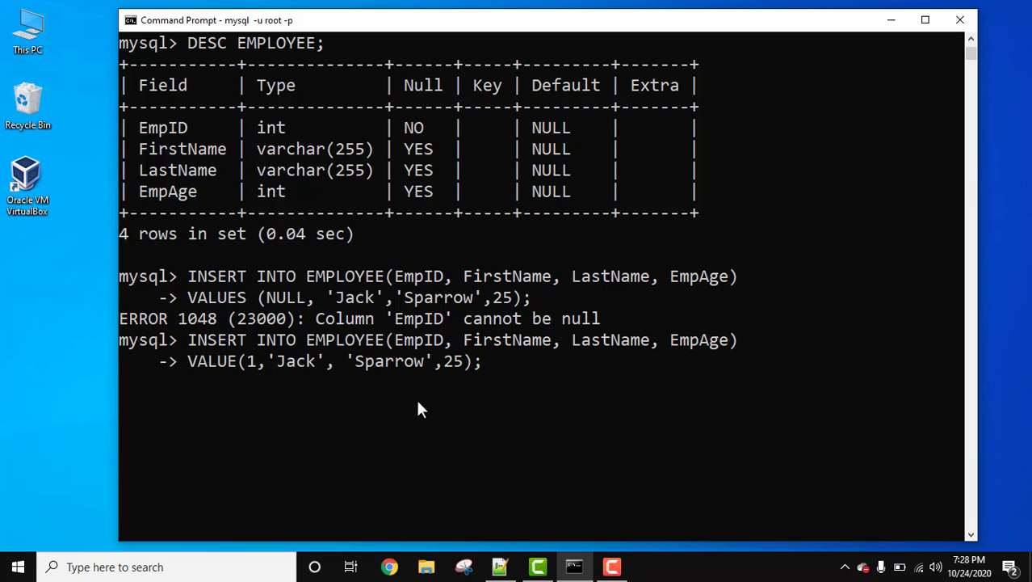
pyautogui.press('Return')
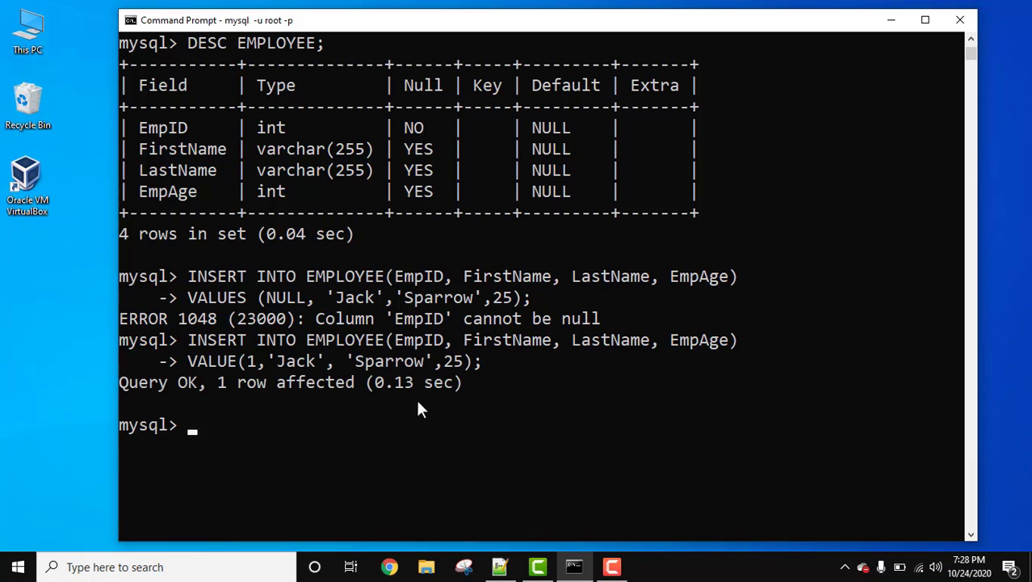
pyautogui.moveTo(247, 423)
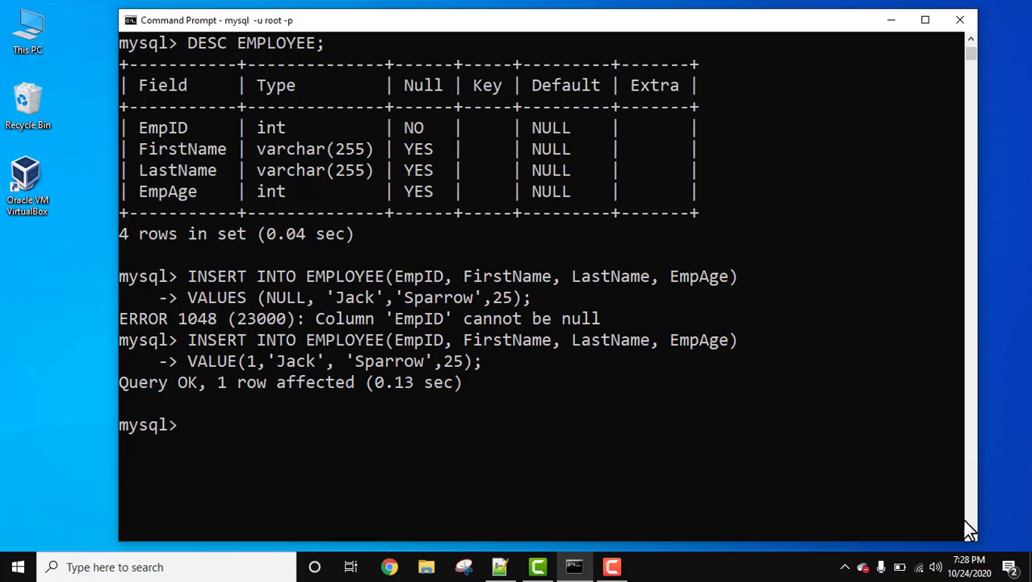
# Enter SELECT * FROM EMPLOYEE; to list the single row 1, Jack, Sparrow, 25.
pyautogui.write('S')
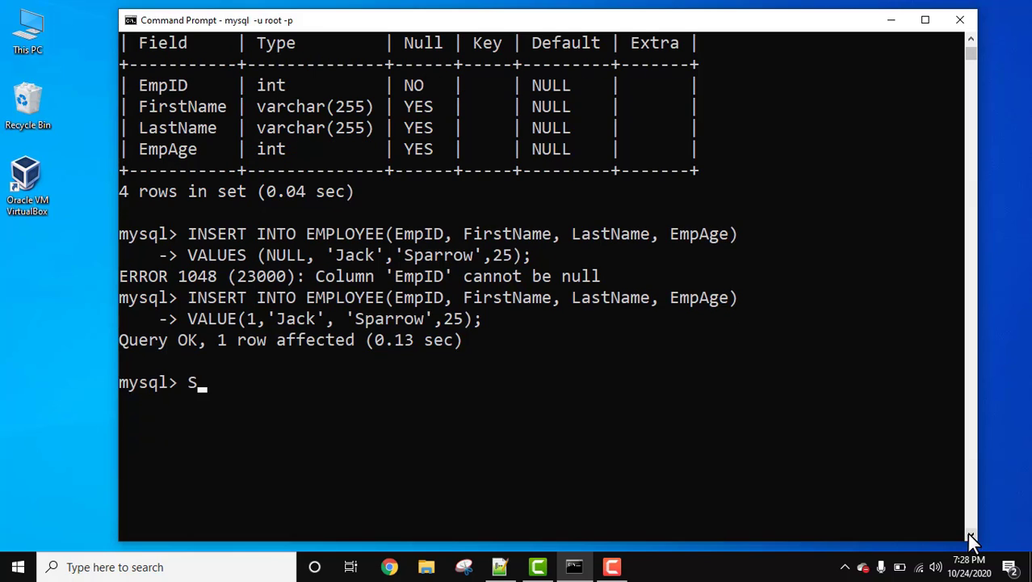
pyautogui.write('ELECT * FROM')
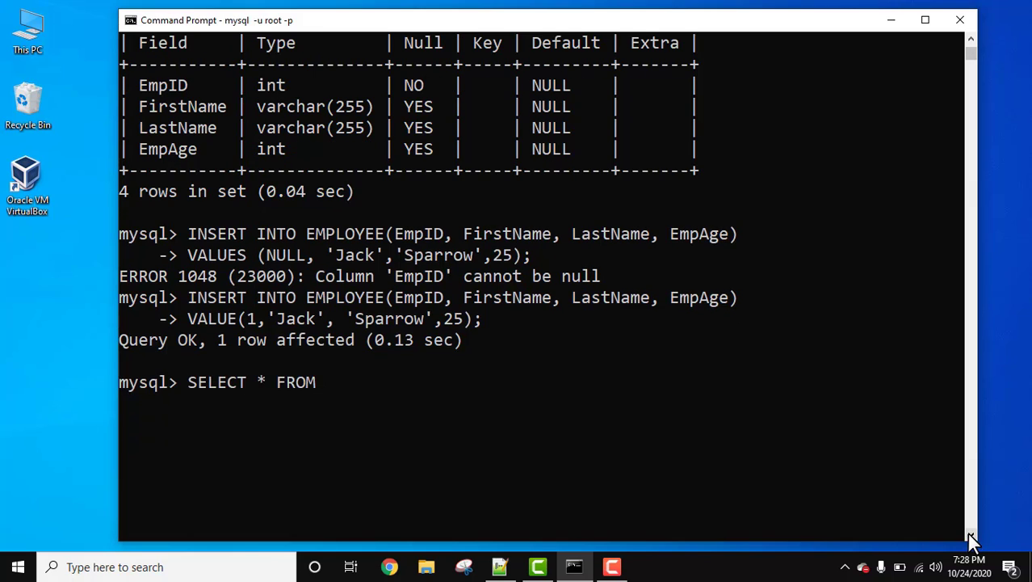
pyautogui.write('EMPLOYEE')
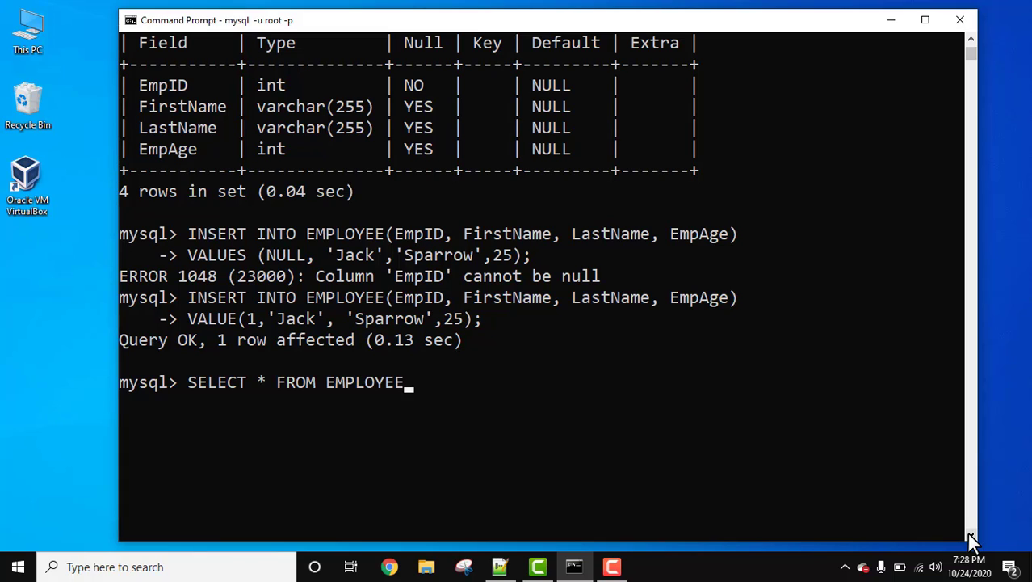
pyautogui.moveTo(429, 283)
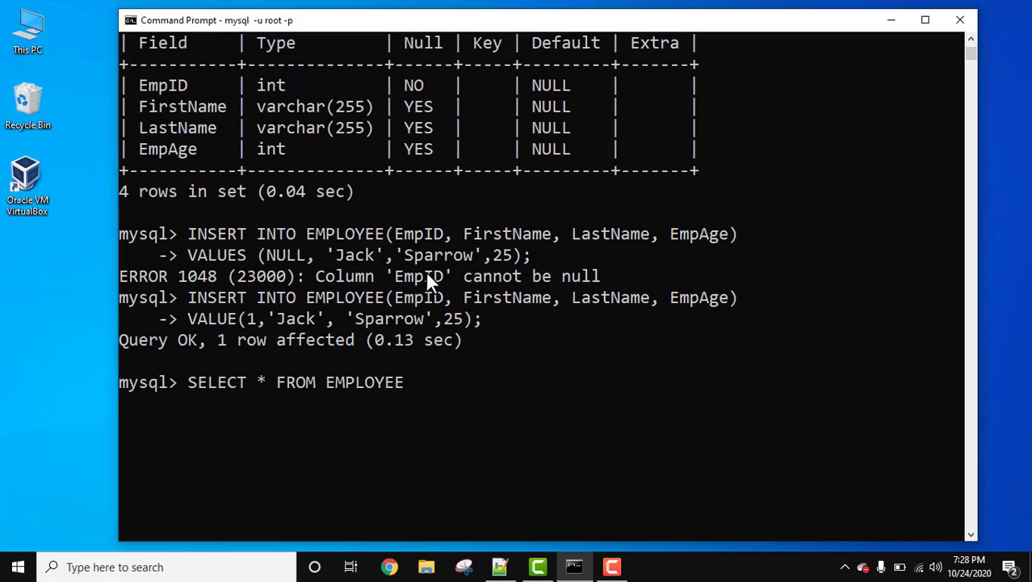
pyautogui.write(';')
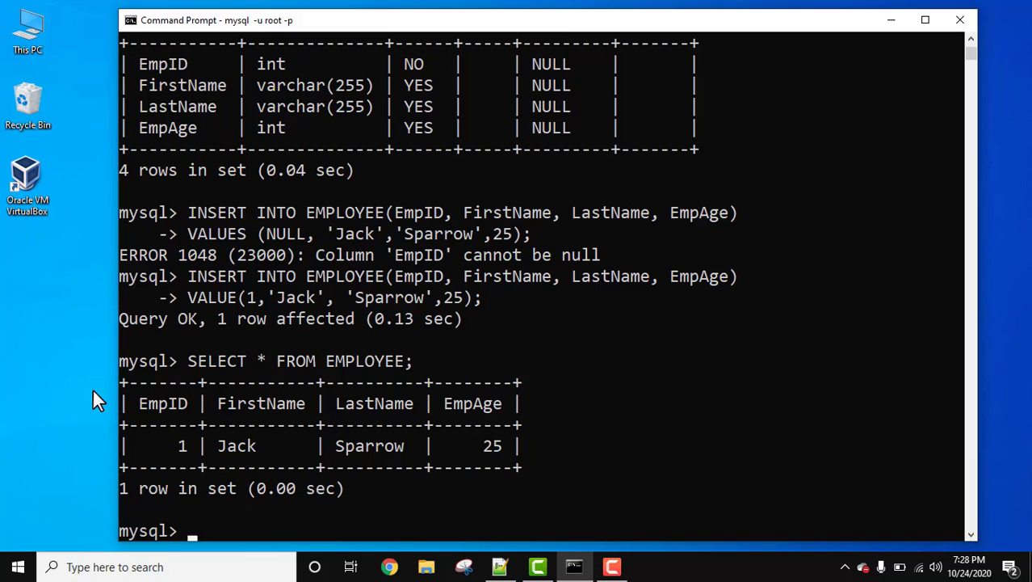
pyautogui.moveTo(426, 459)
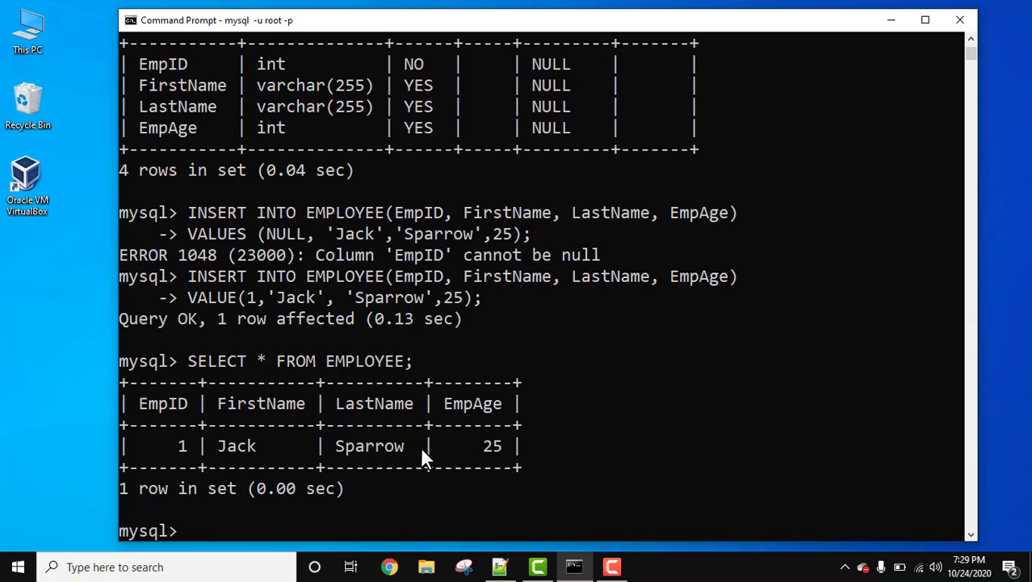
pyautogui.moveTo(148, 442)
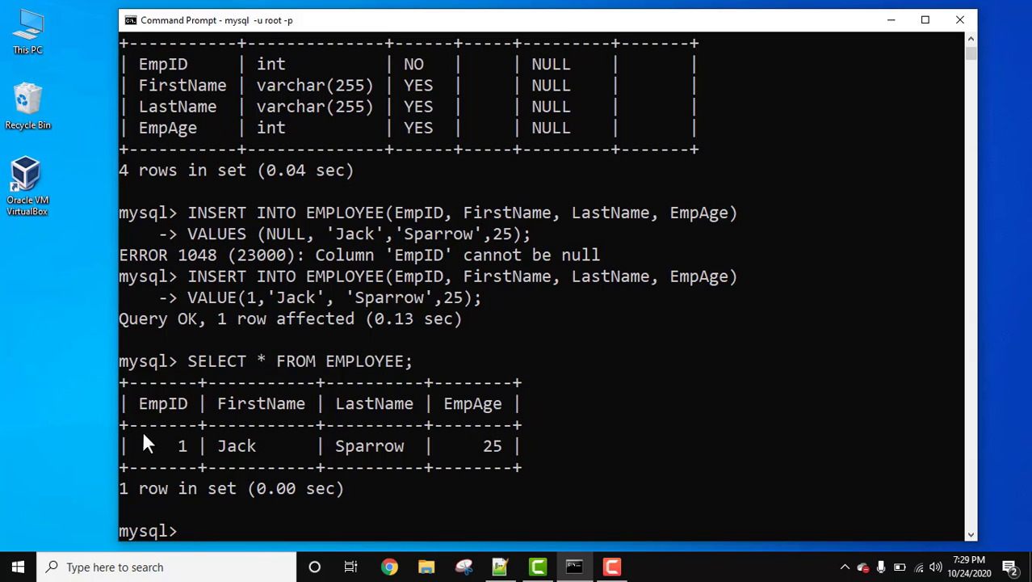